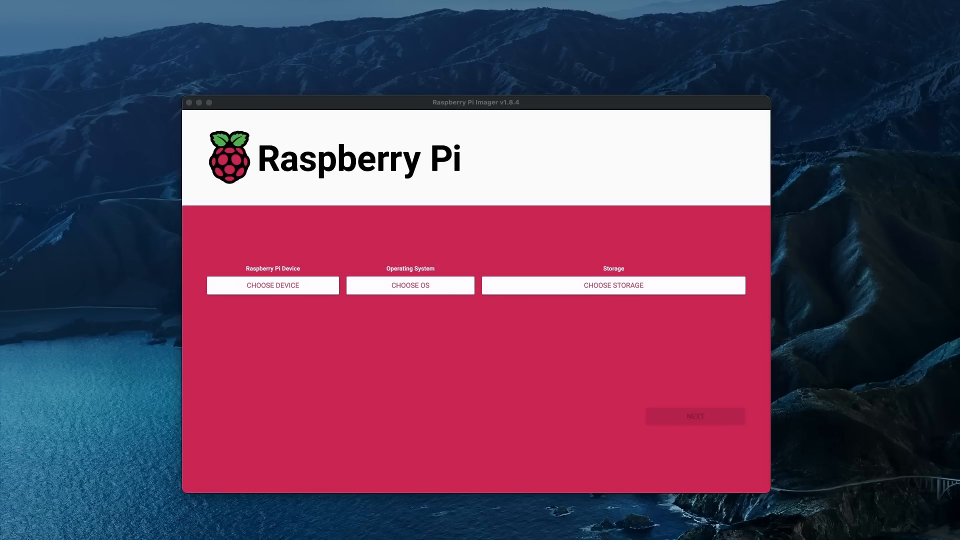
mouse_move(406, 347)
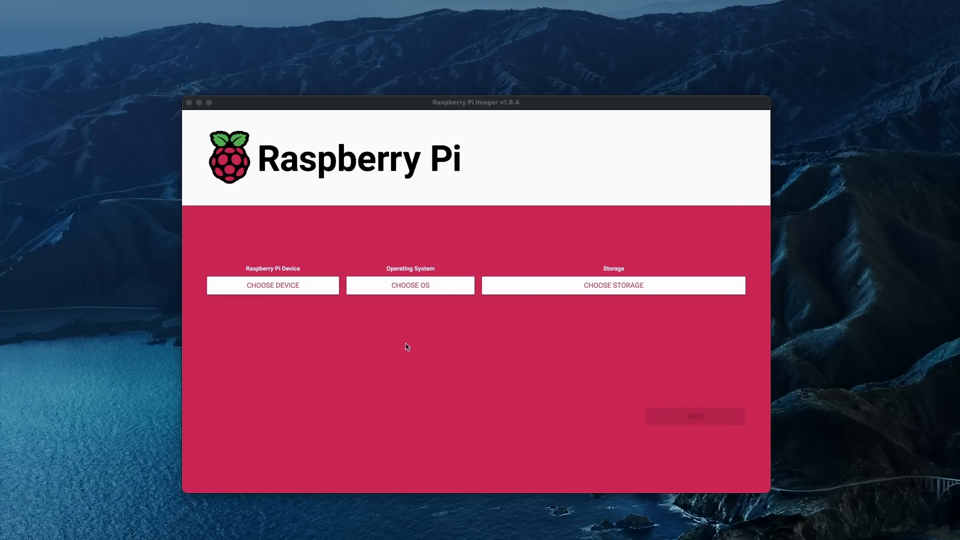
- Target Raspberry Pi 5, pick the OS, and save customisation with hostname pi5, login, Wi-Fi and locale
left_click(272, 285)
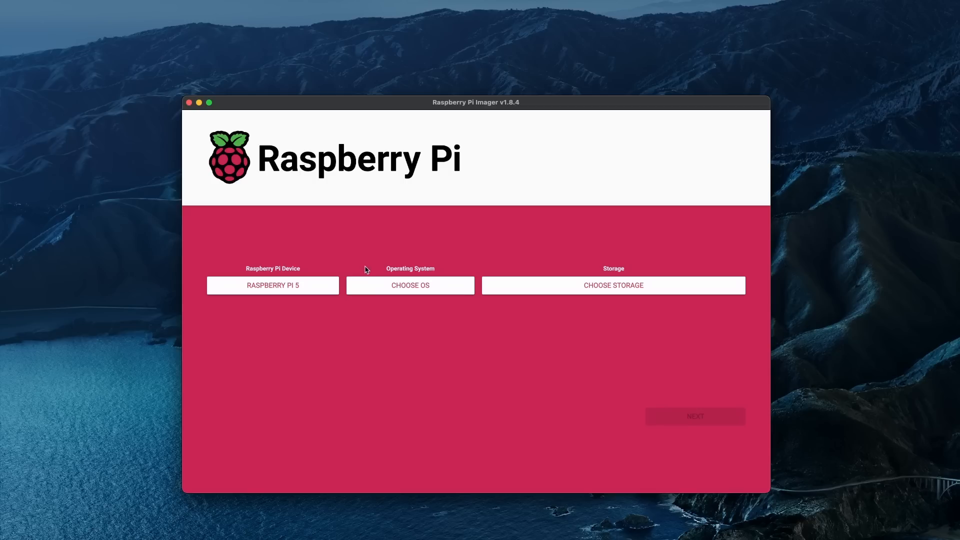
left_click(410, 285)
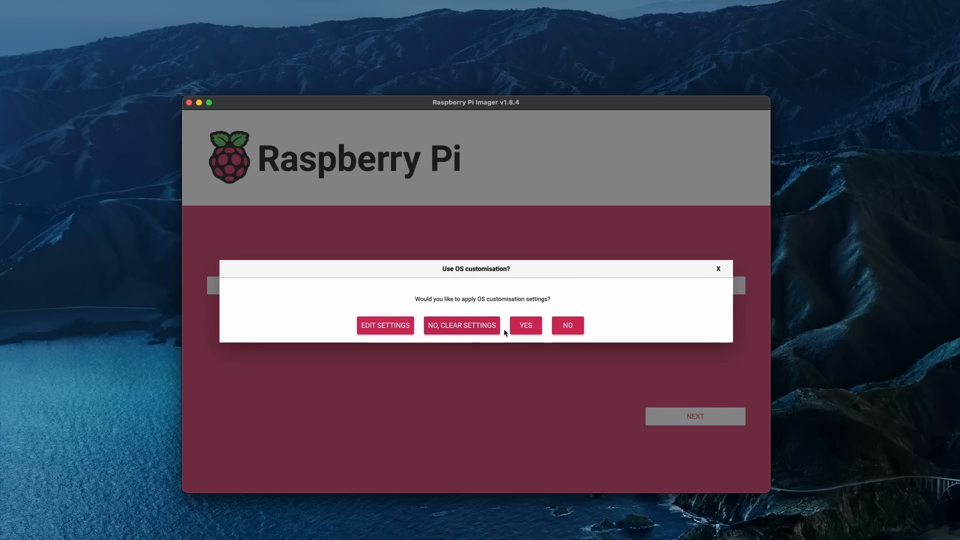
left_click(384, 325)
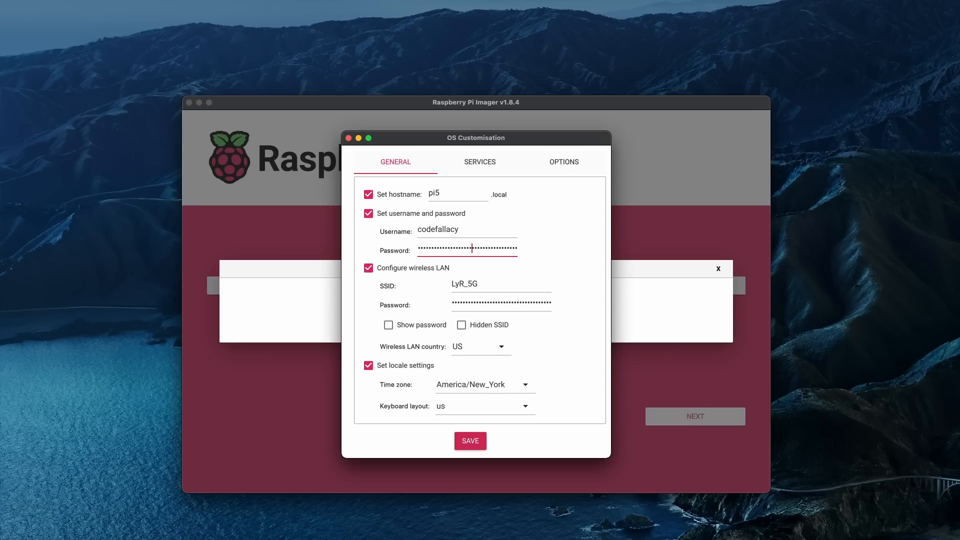
left_click(470, 441)
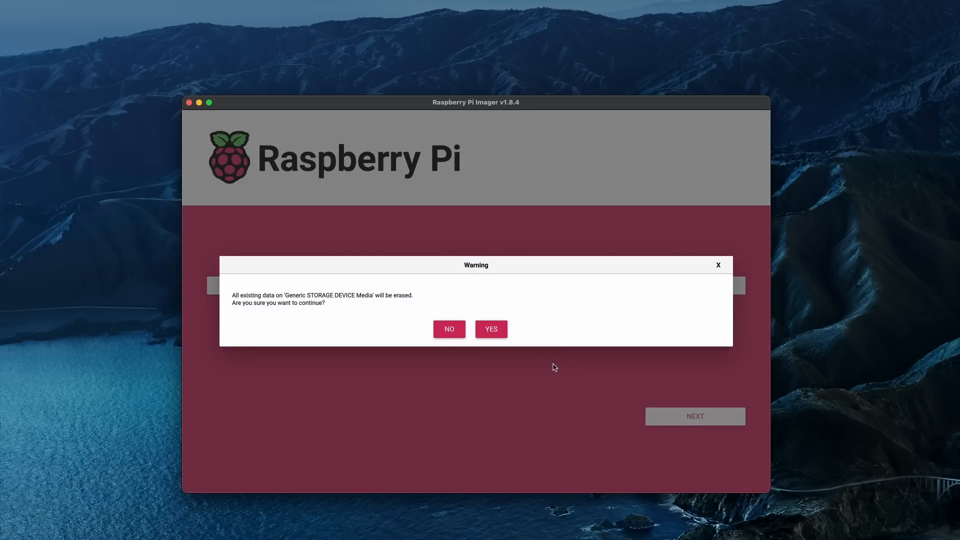
- Confirm the erase, authorise with the macOS password, and dismiss the write-success notice
left_click(490, 329)
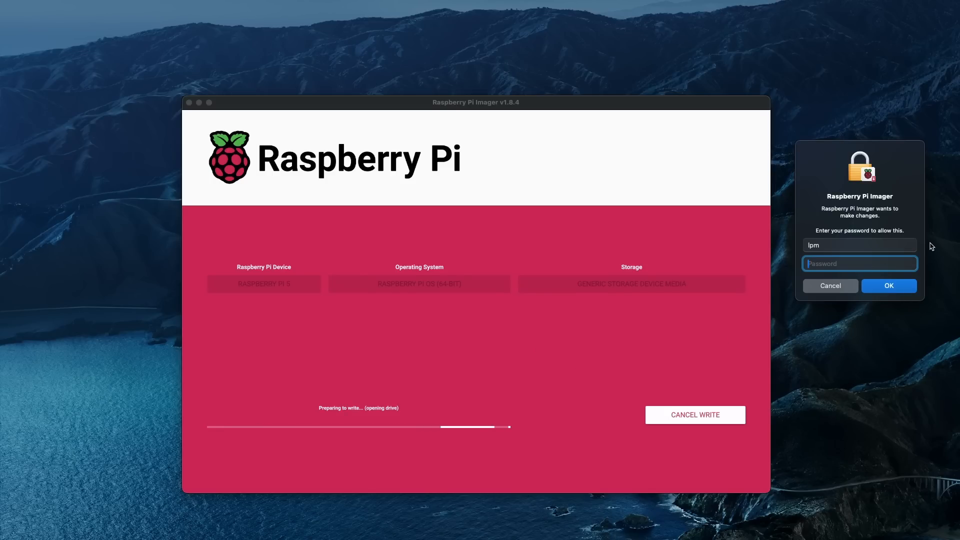
mouse_move(864, 279)
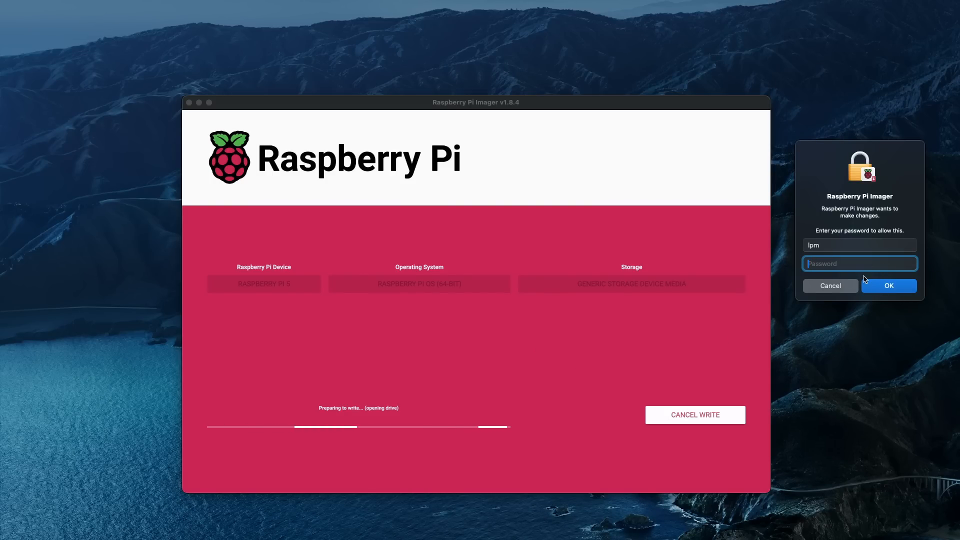
left_click(888, 285)
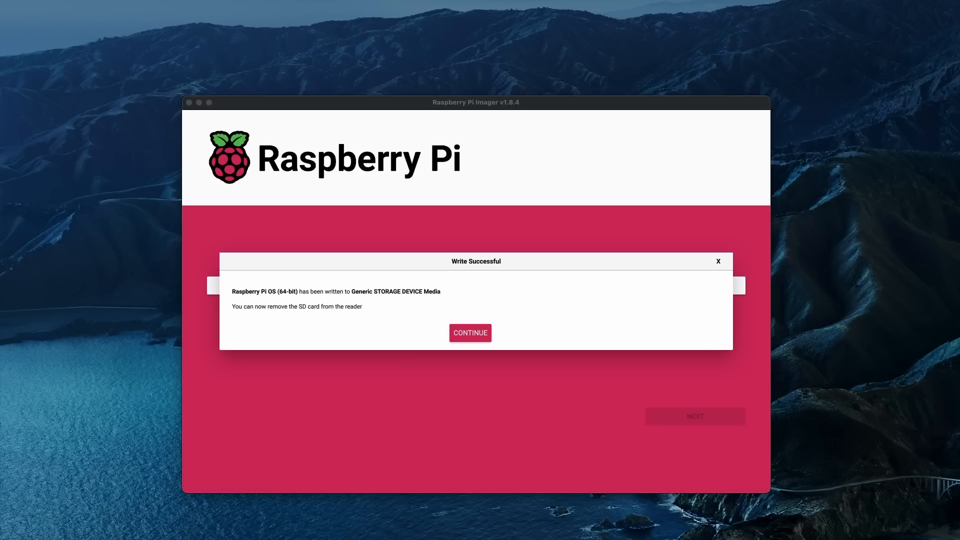
left_click(470, 332)
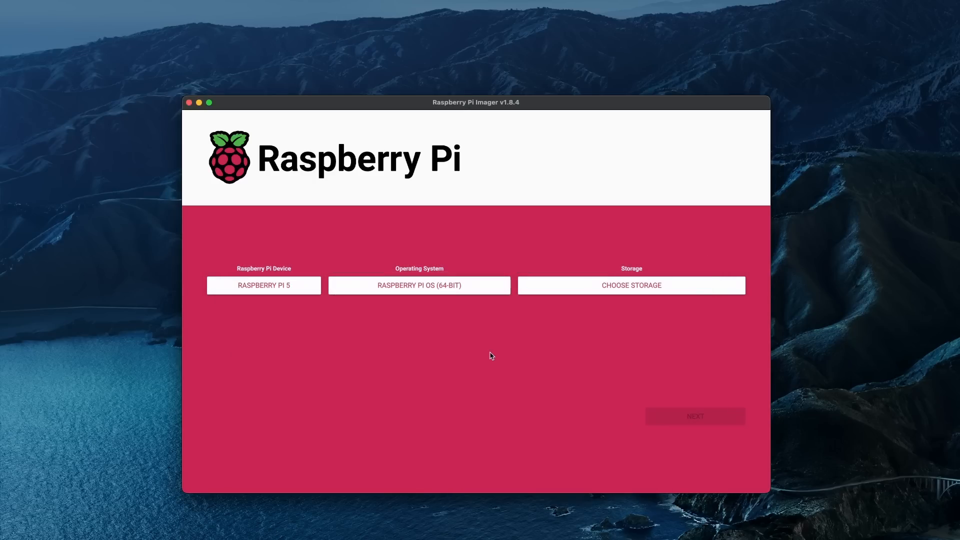
mouse_move(657, 419)
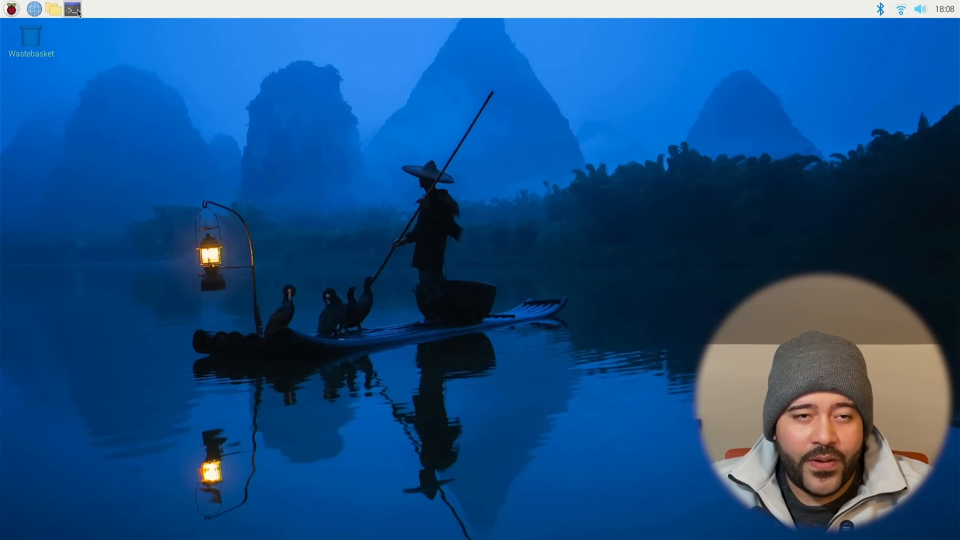
- Launch a terminal from the taskbar on the freshly booted Pi 5 desktop
left_click(72, 9)
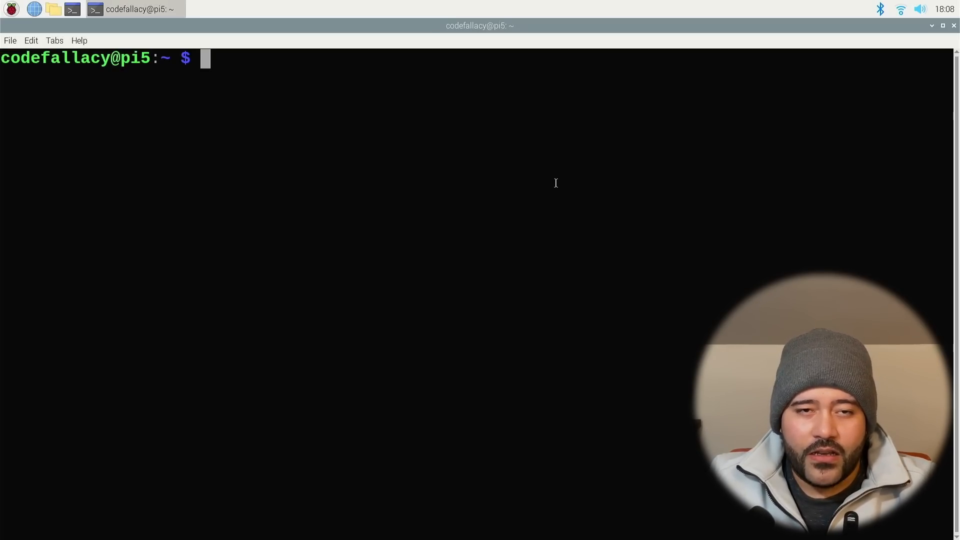
- Run sudo apt update && sudo apt upgrade -y, then clear the terminal
type("sudo apt update &&")
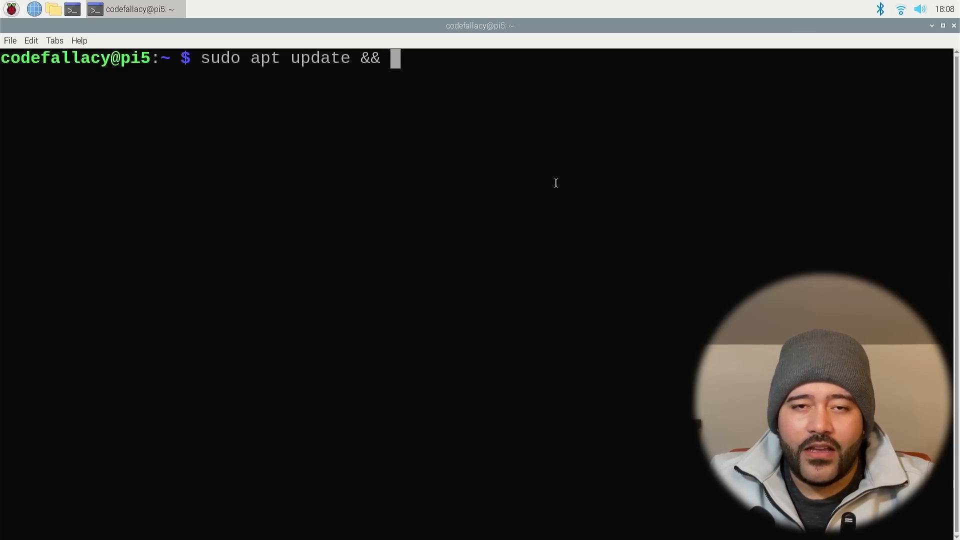
type("sudo apt upgrade -y")
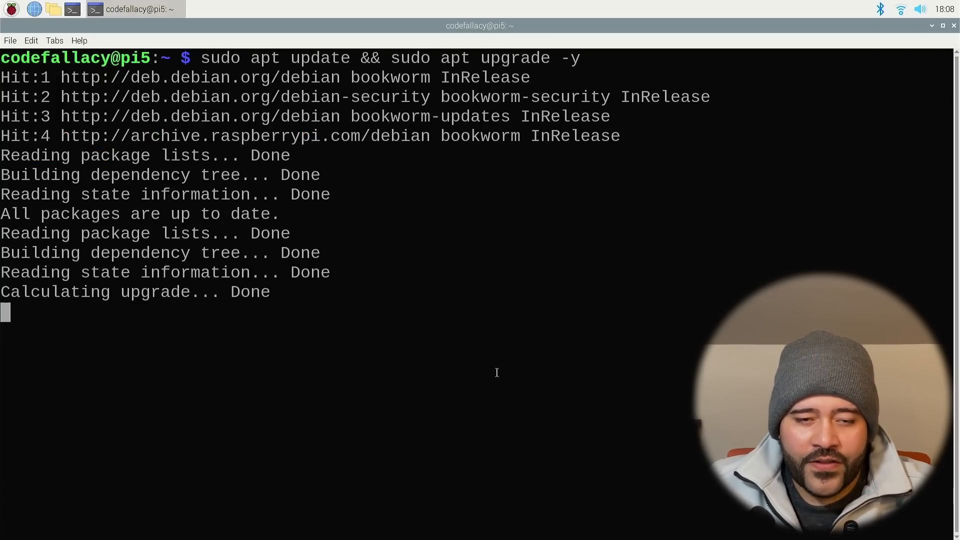
type("cl")
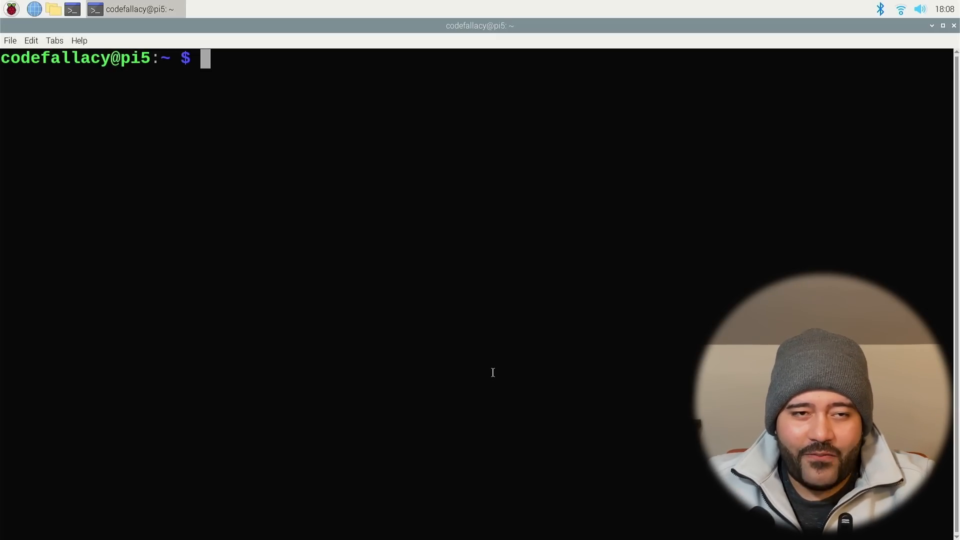
- Run sudo rpi-eeprom-update -a to stage the bootloader update for the next reboot
type("sudo")
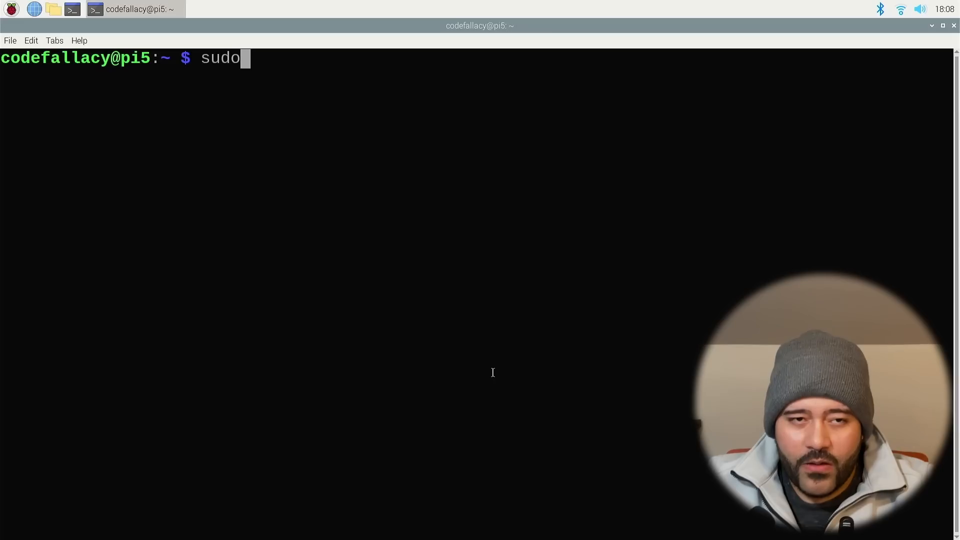
type("rp")
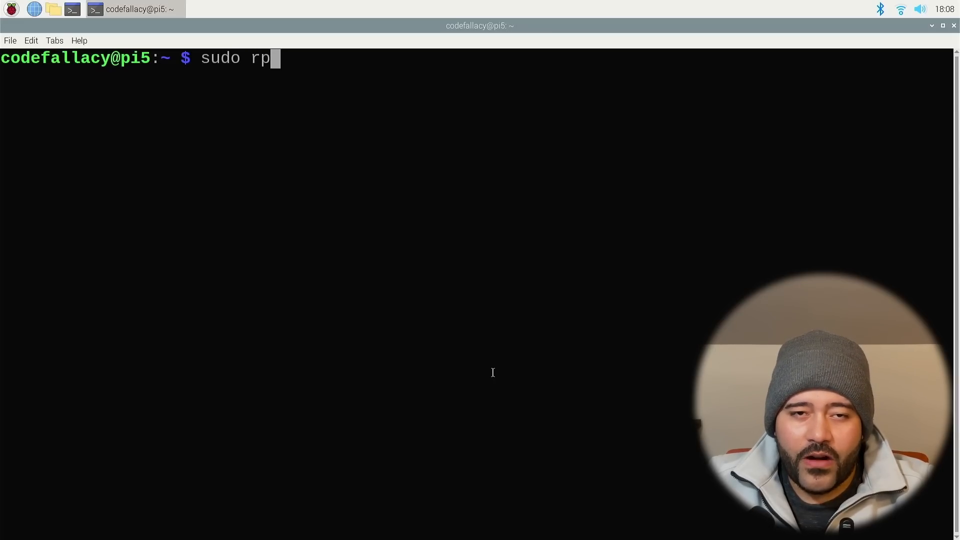
type("i-eep")
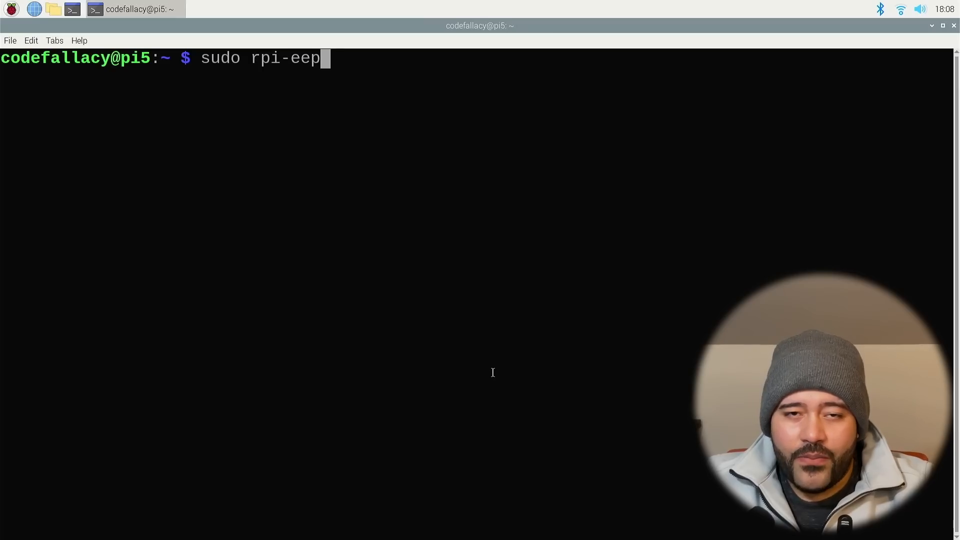
type("rom")
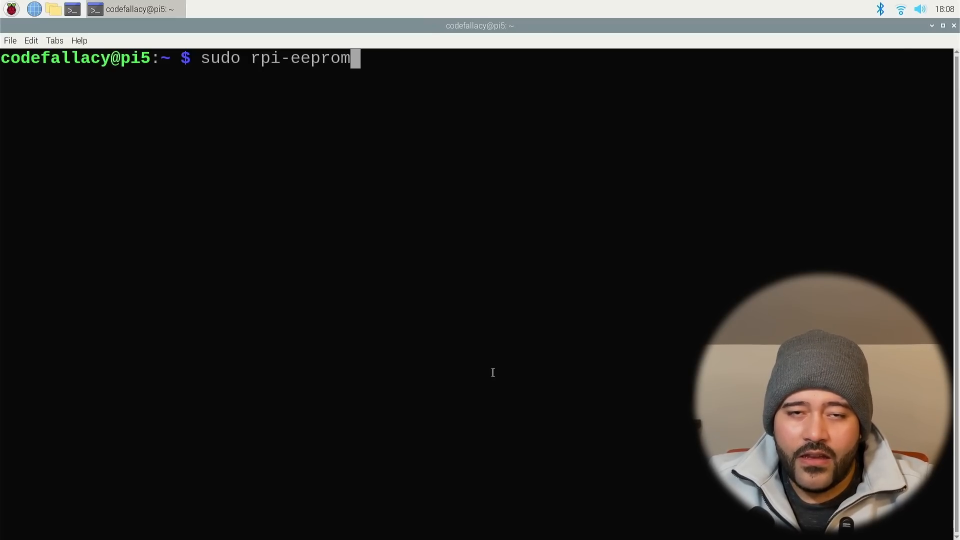
type("-update -a")
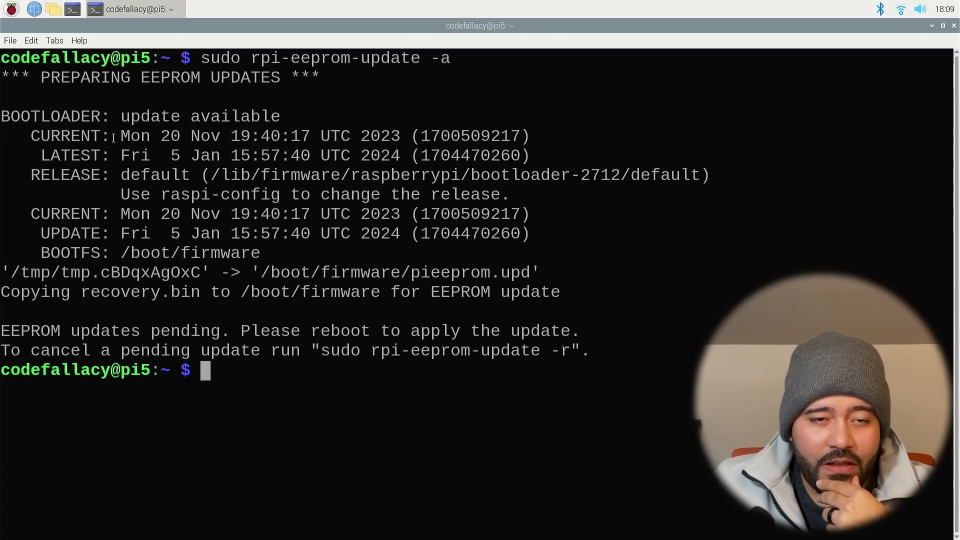
left_click_drag(121, 136, 240, 136)
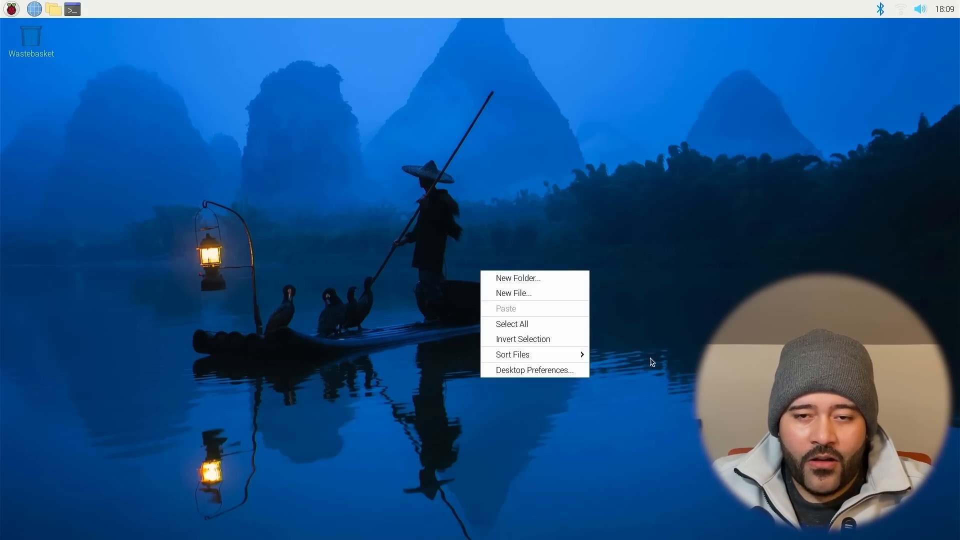
left_click(10, 9)
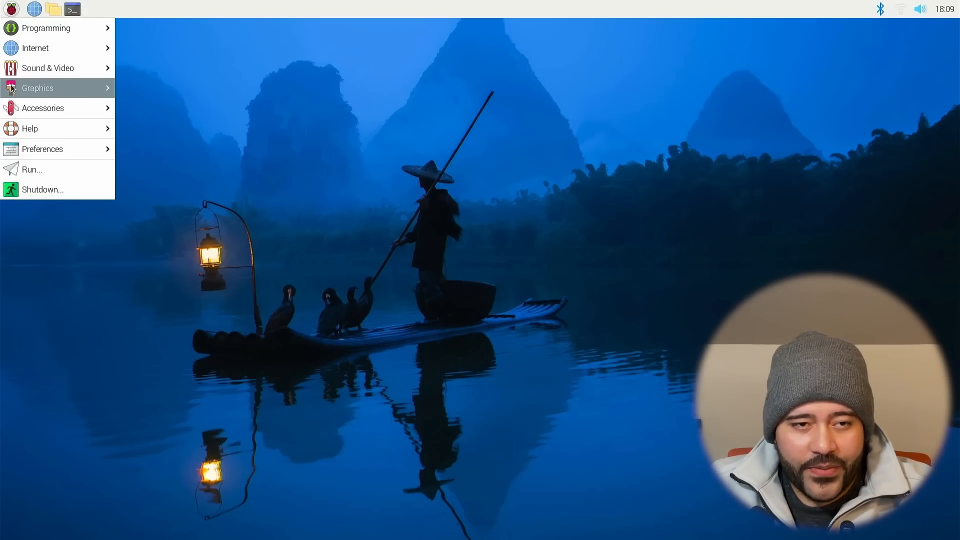
left_click(42, 149)
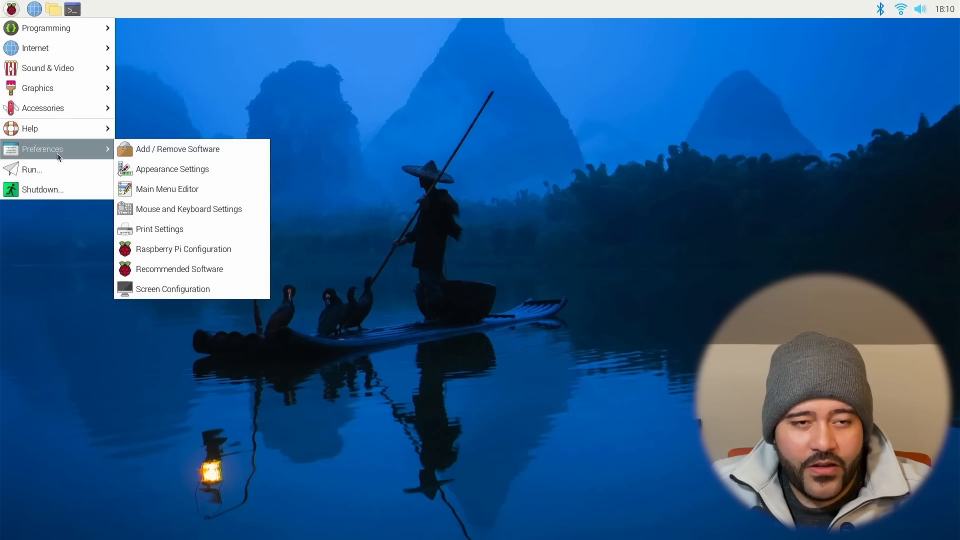
mouse_move(42, 108)
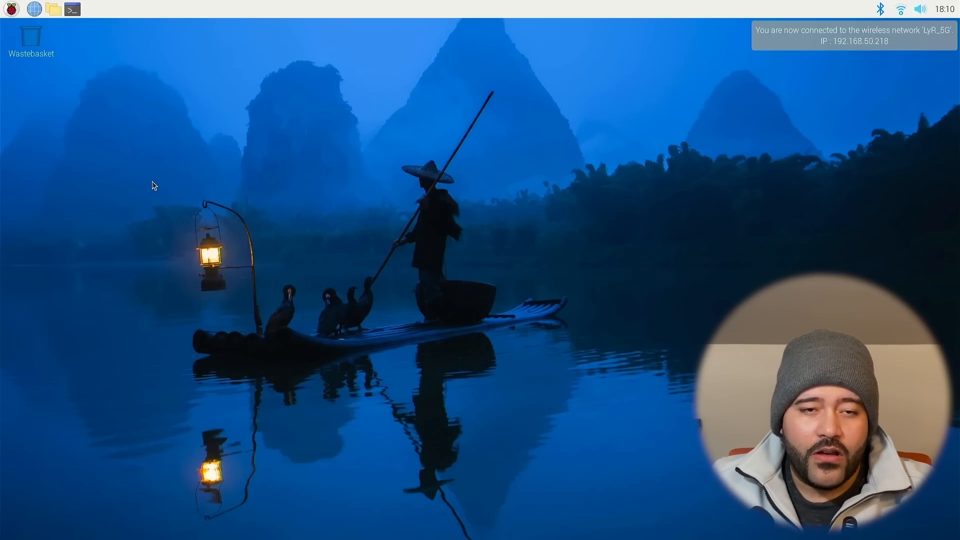
- Choose Raspberry Pi 5 as device and Raspberry Pi OS Lite (64-bit) from the other OS images
left_click(72, 9)
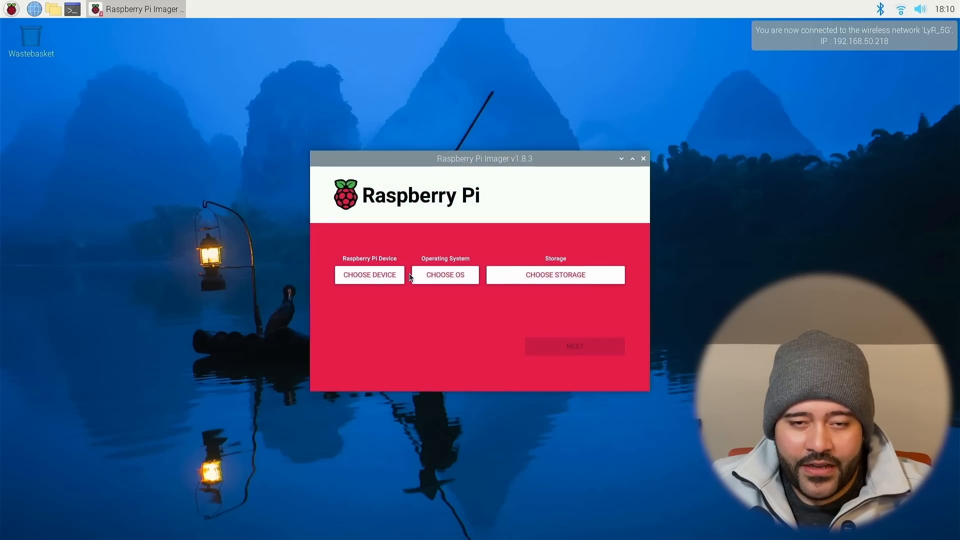
left_click(369, 274)
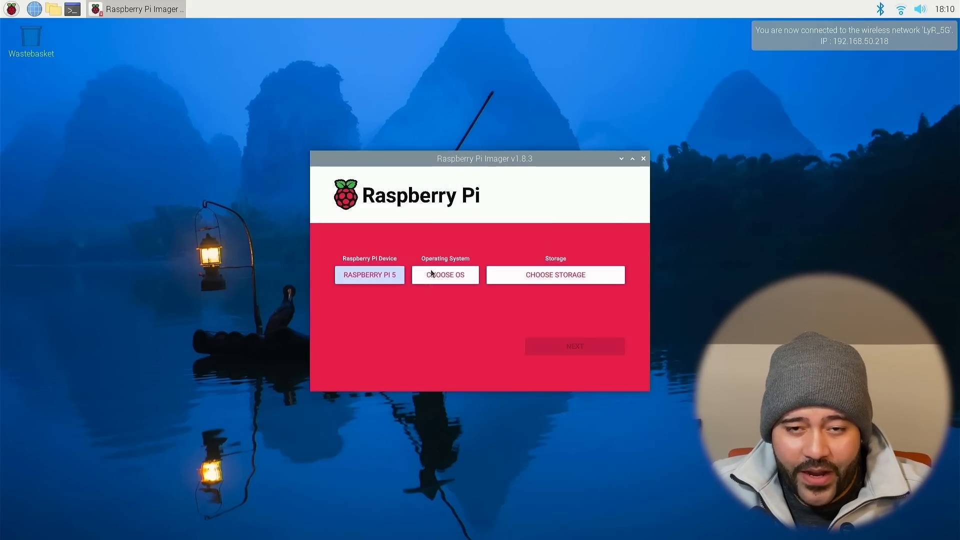
left_click(445, 274)
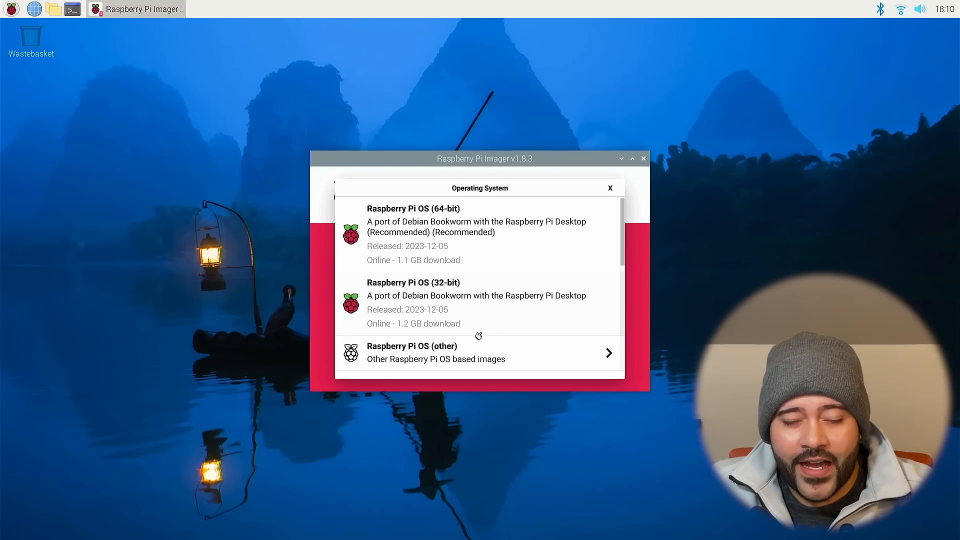
mouse_move(467, 286)
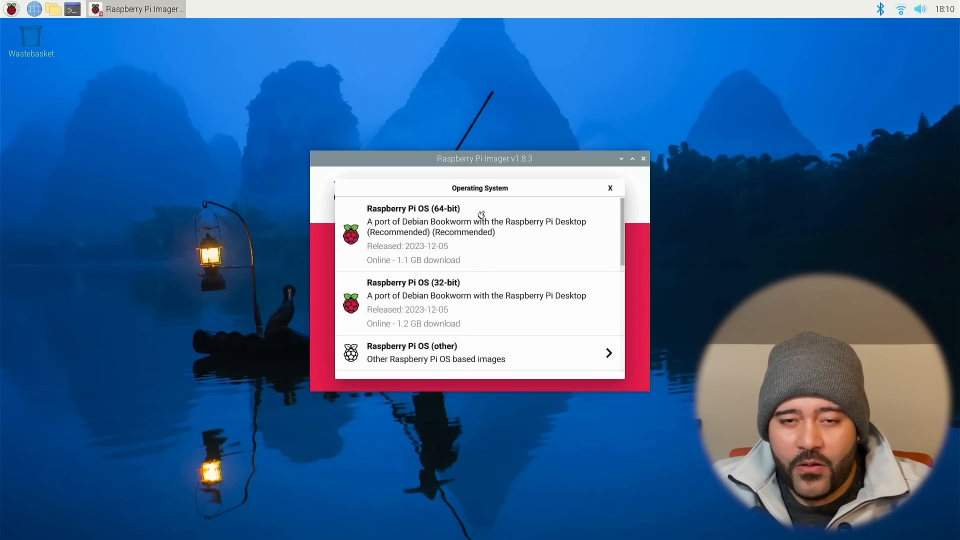
mouse_move(452, 352)
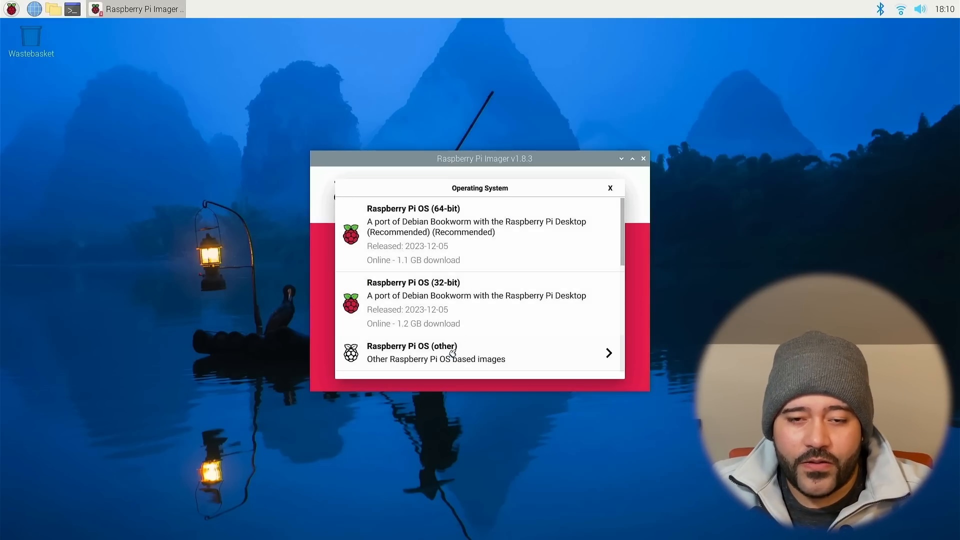
left_click(411, 352)
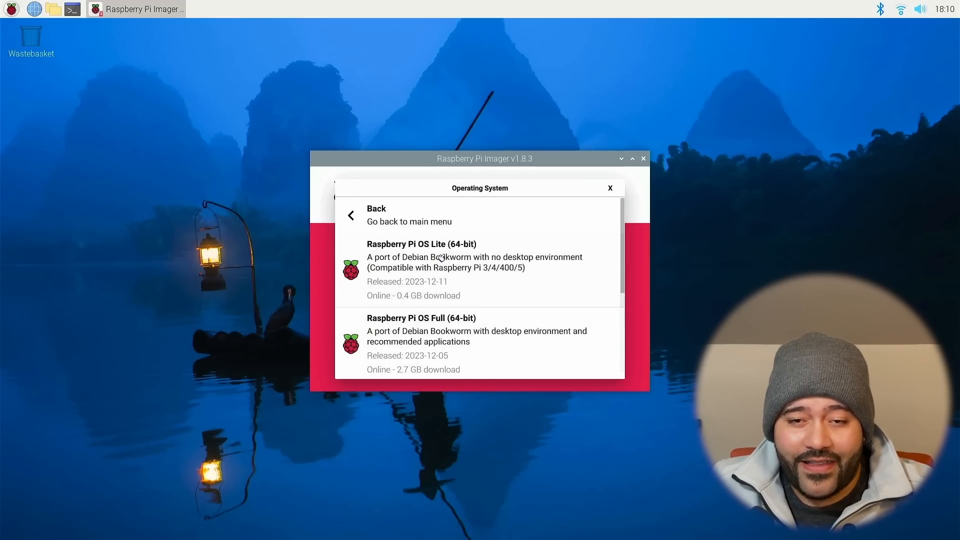
left_click(421, 256)
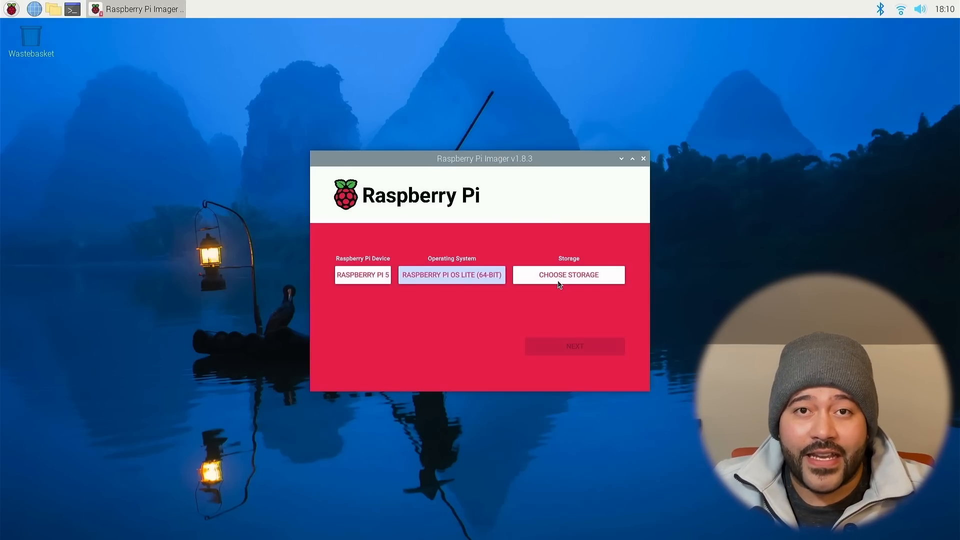
- Select the Samsung SSD 970 EVO Plus 2TB as storage and continue to the customisation prompt
left_click(568, 274)
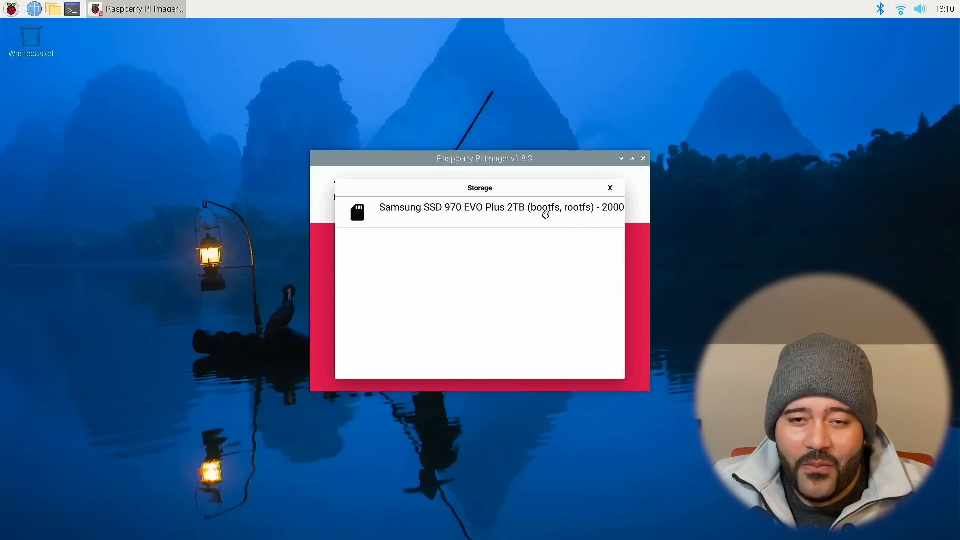
mouse_move(503, 217)
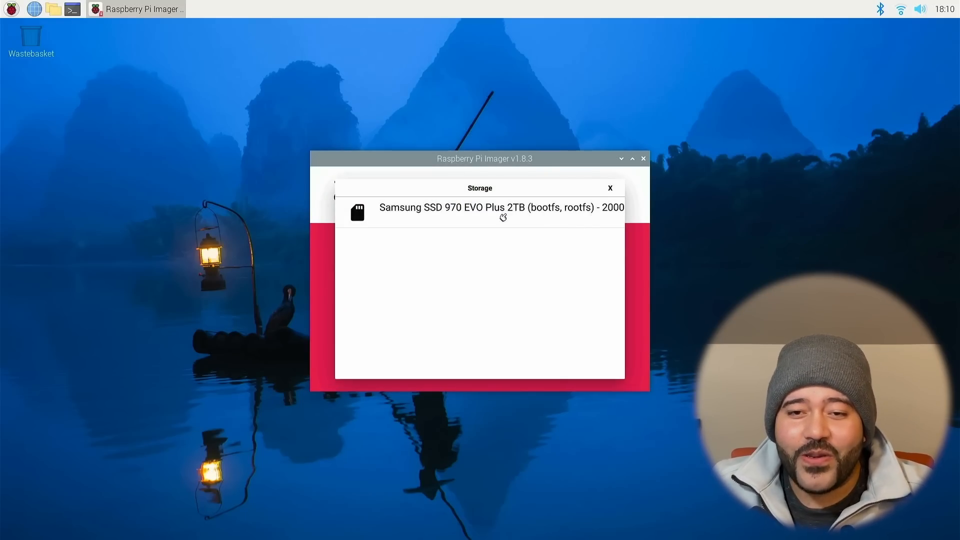
left_click(500, 207)
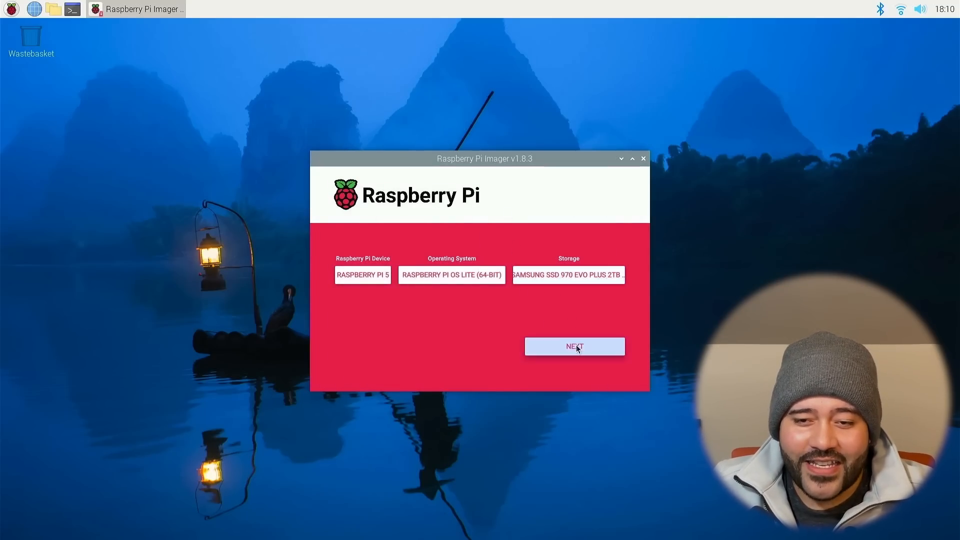
left_click(574, 346)
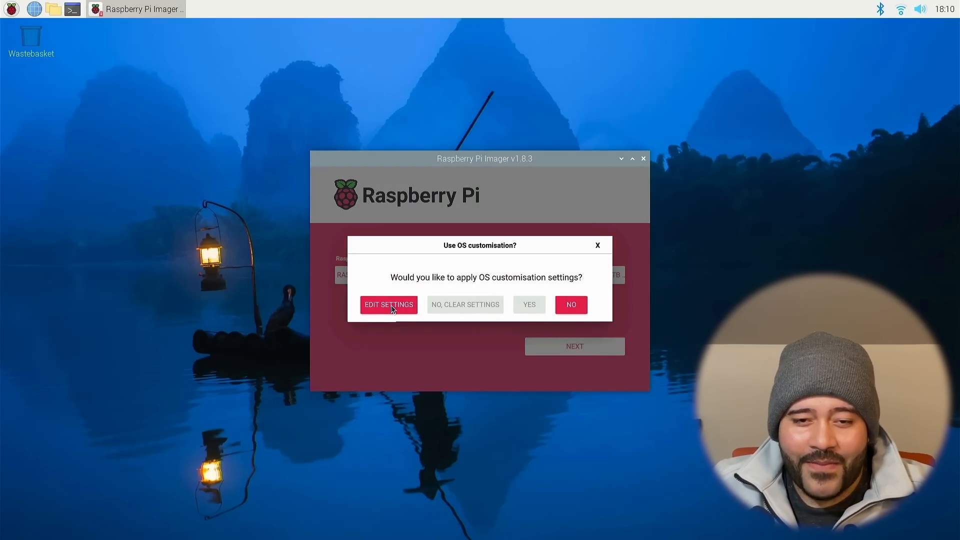
- In General settings enable hostname pi5, a username/password and locale settings
left_click(388, 304)
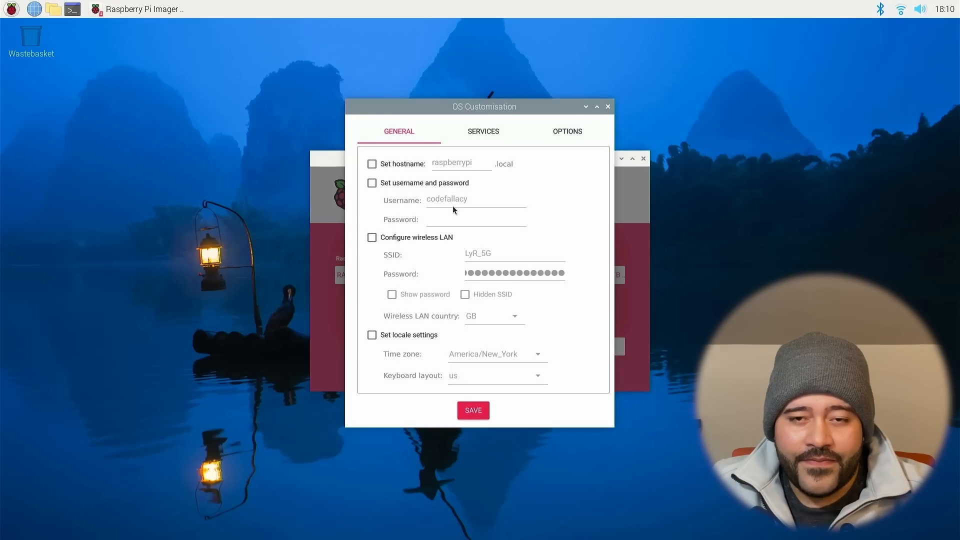
left_click(372, 163)
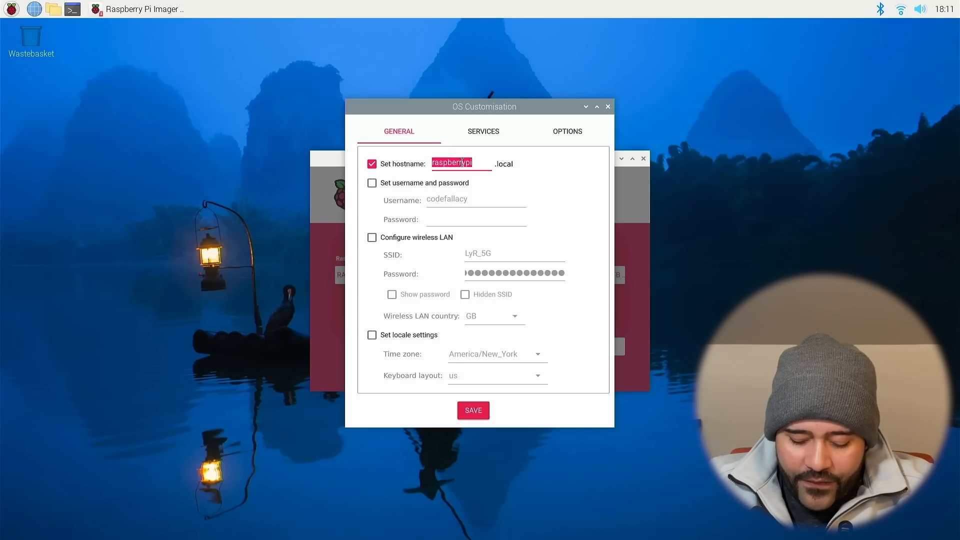
type("pi5")
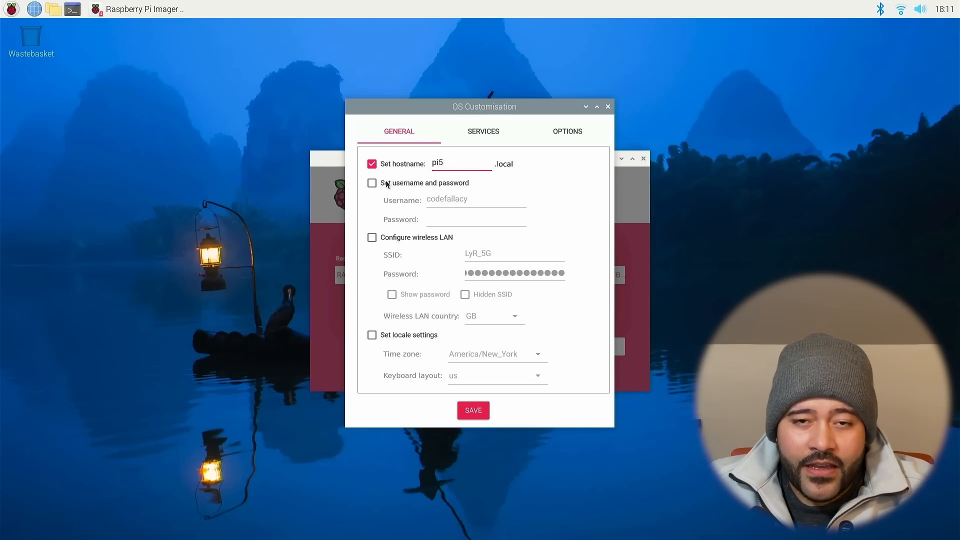
left_click(372, 182)
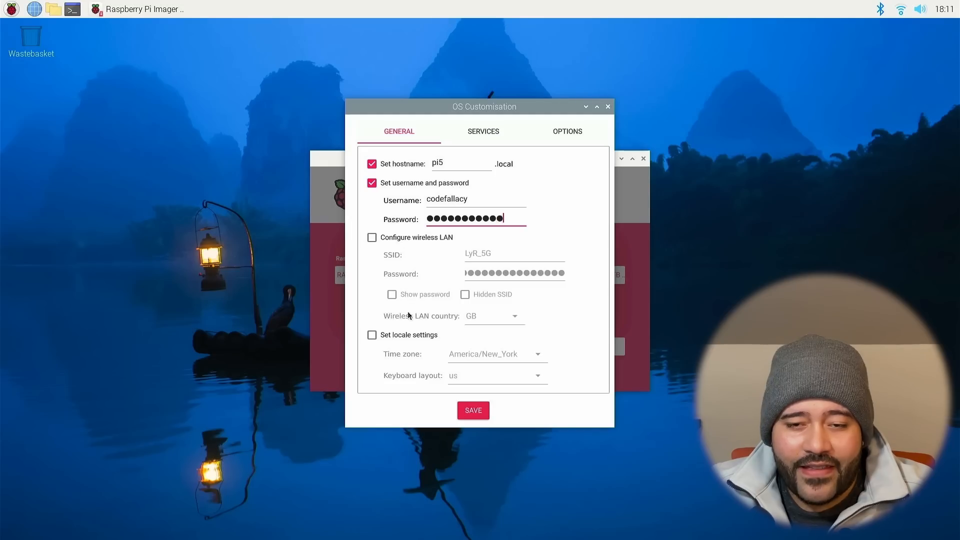
left_click(372, 334)
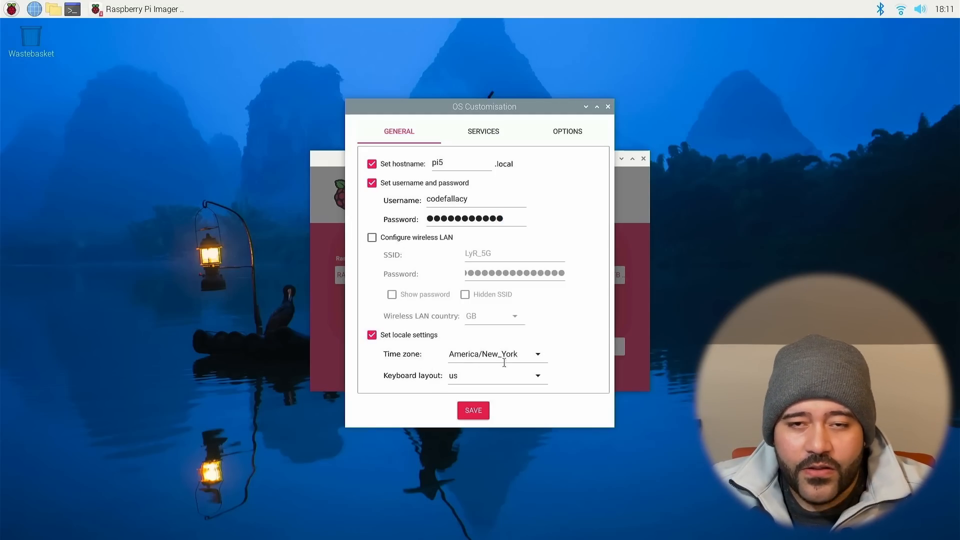
- Enable password-based SSH under Services, review Options, and save the customisation
left_click(482, 131)
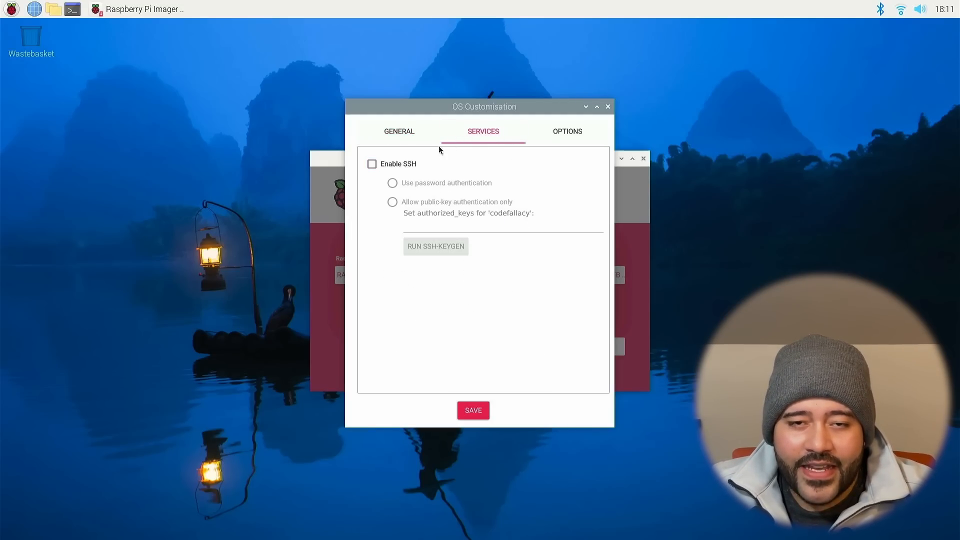
left_click(372, 163)
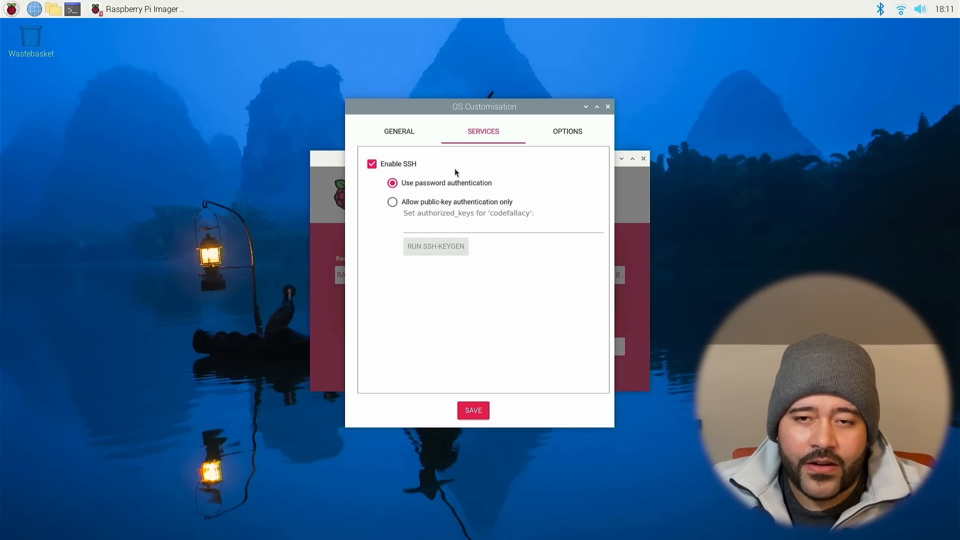
left_click(566, 131)
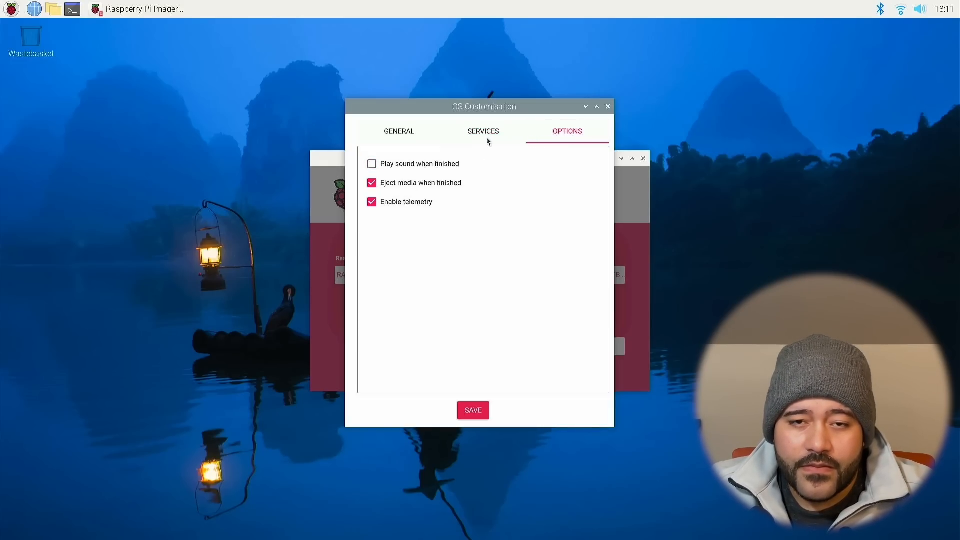
left_click(483, 131)
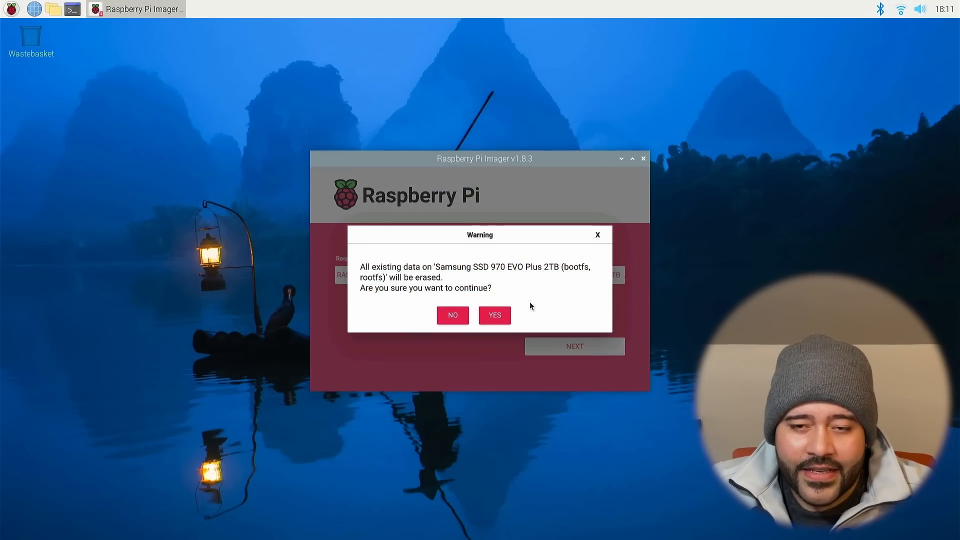
- Confirm erasing the Samsung SSD and authenticate so writing begins
left_click(493, 315)
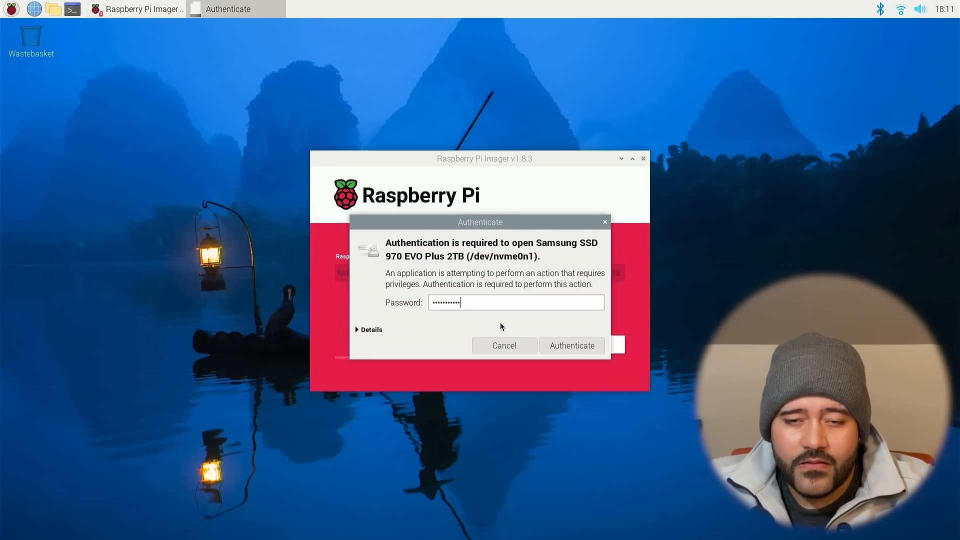
left_click(571, 345)
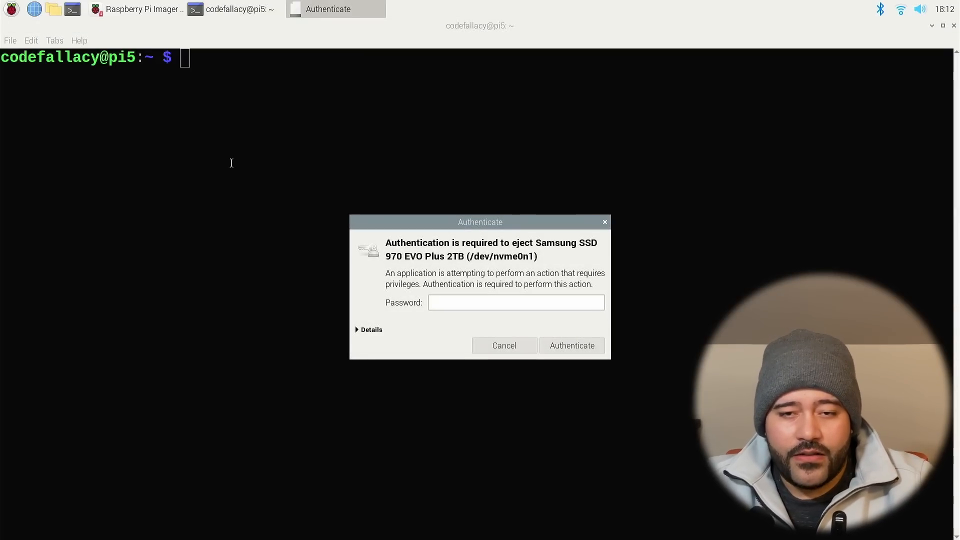
- Authenticate ejecting the SSD, dismiss the write-successful message, and close Imager
left_click(516, 302)
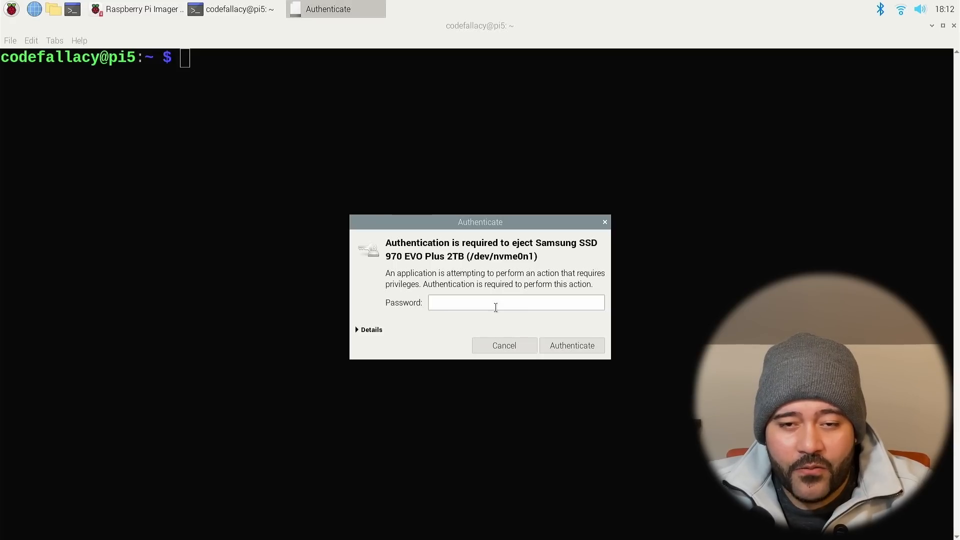
type("password")
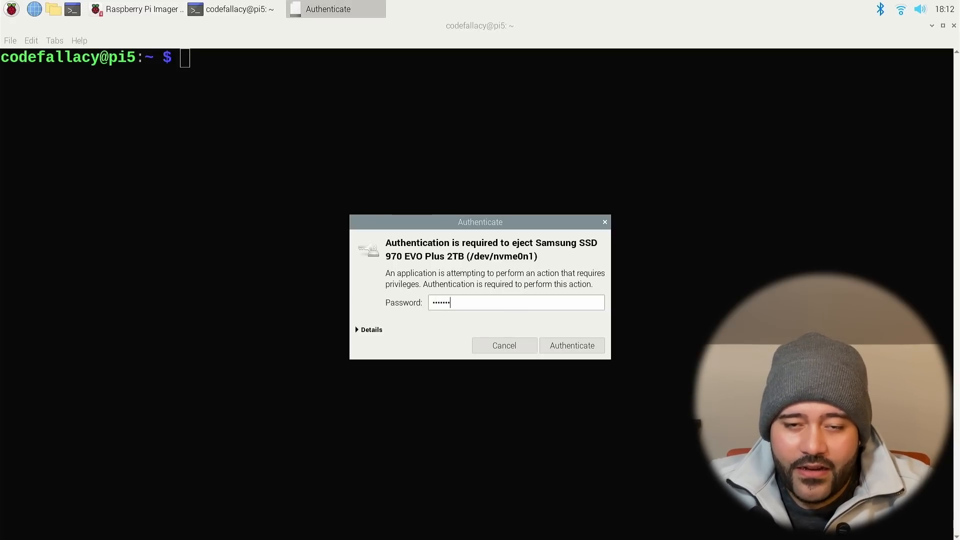
type("••••")
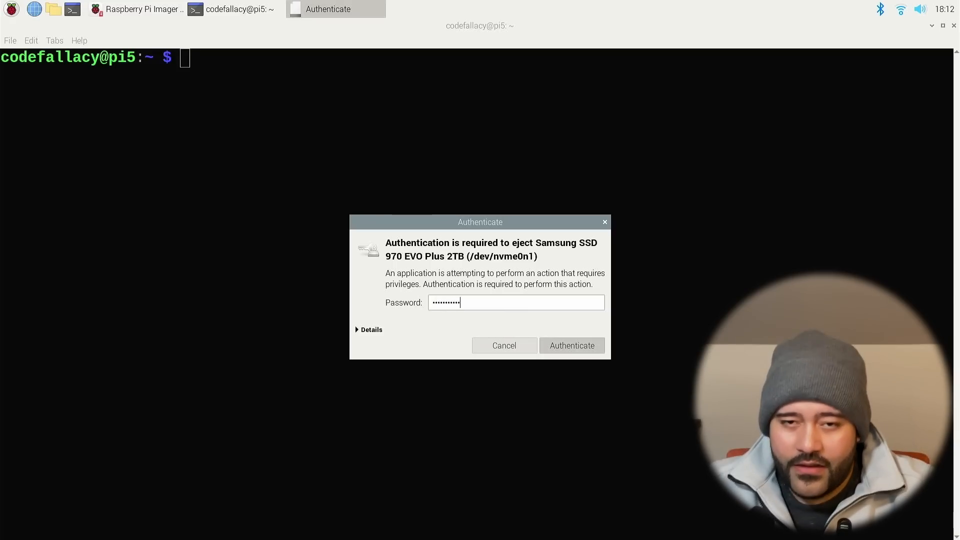
left_click(571, 345)
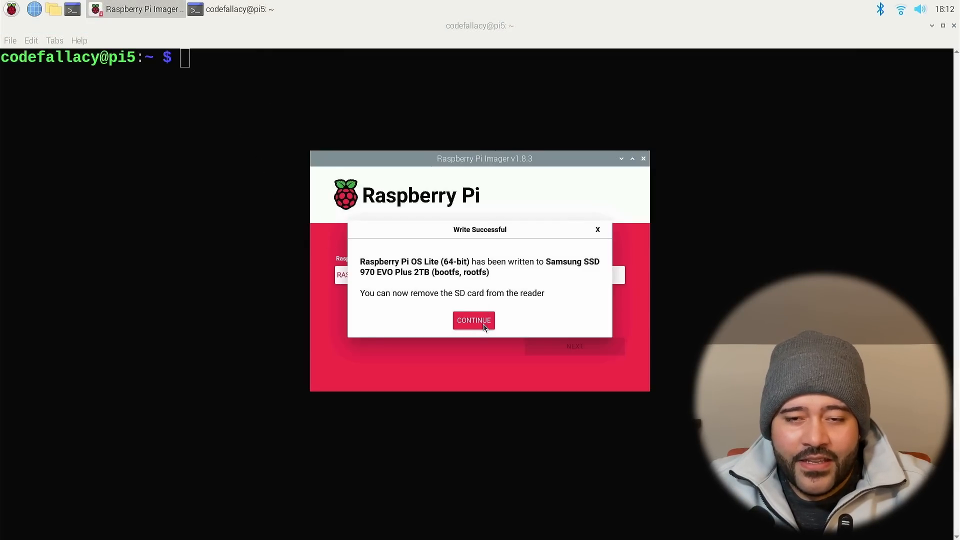
left_click(473, 320)
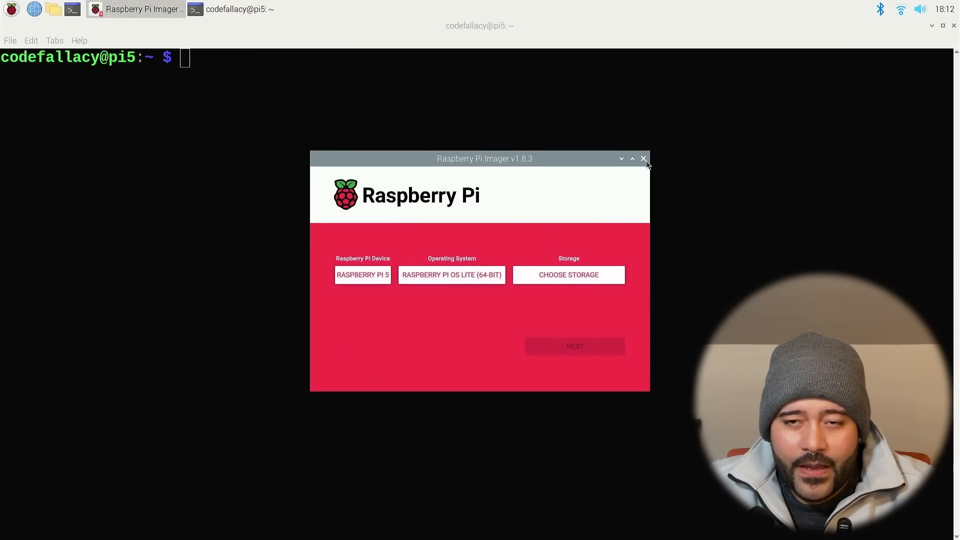
left_click(643, 159)
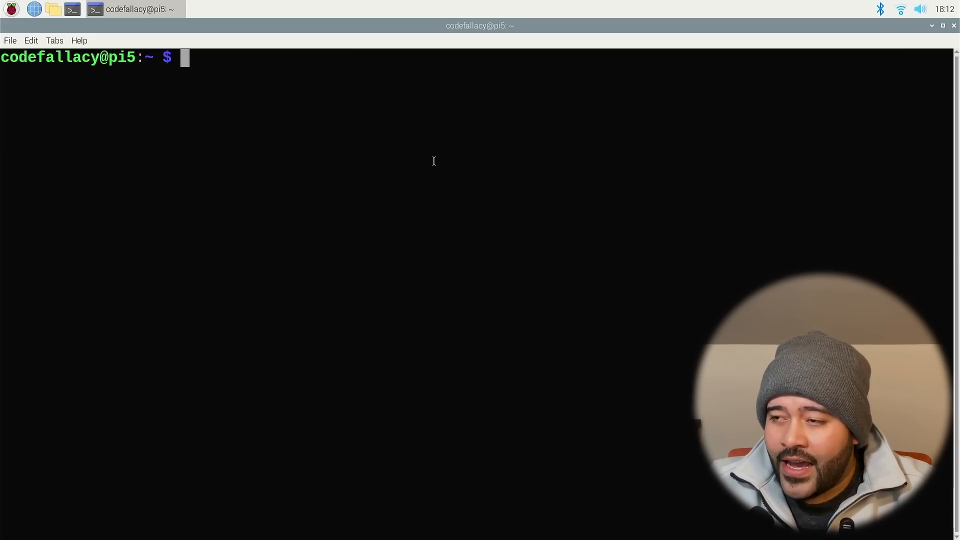
- Run sudo rpi-eeprom-config --edit to bring up the bootloader config in nano
type("sudo rpi-")
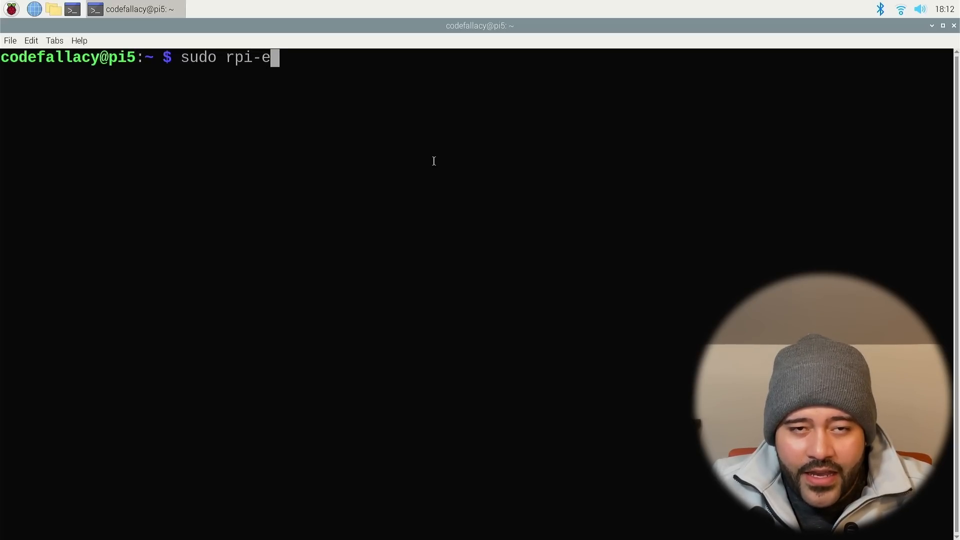
type("eprom-c")
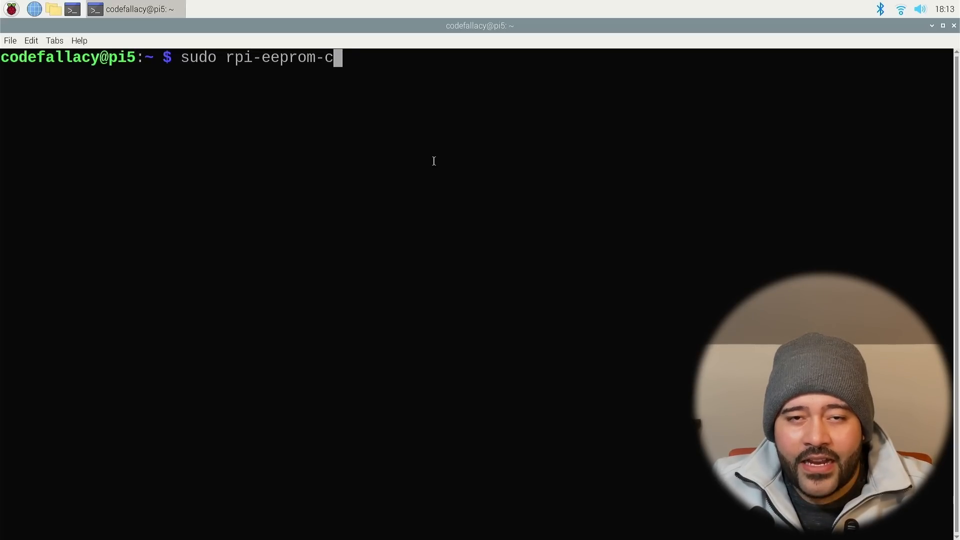
type("onfig --ed")
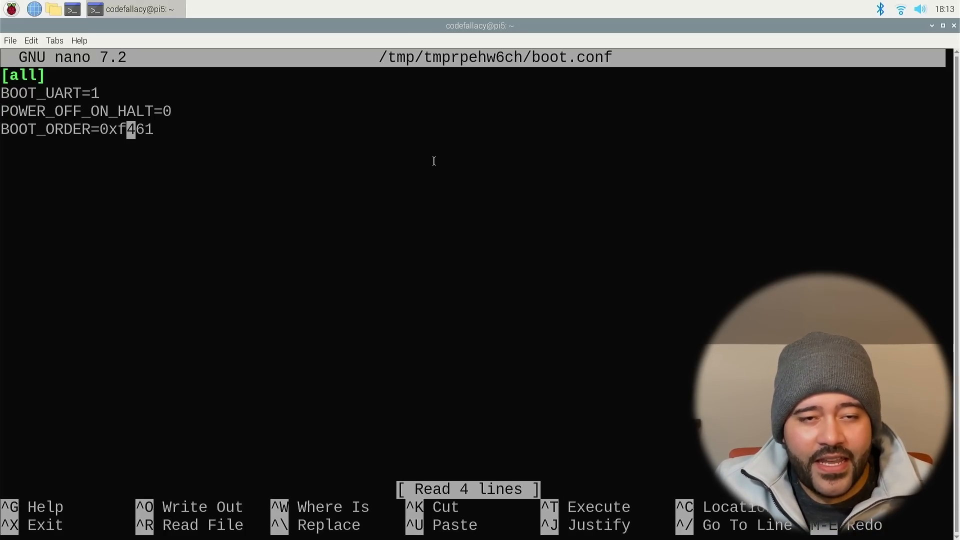
- Change BOOT_ORDER from 0xf461 to 0xf416 and save the file under the same name
key("Right")
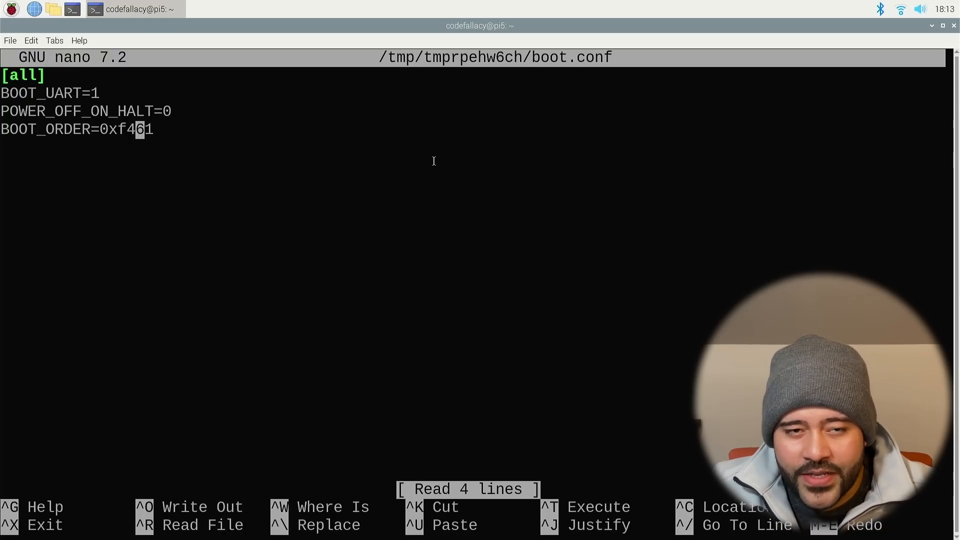
key("Right")
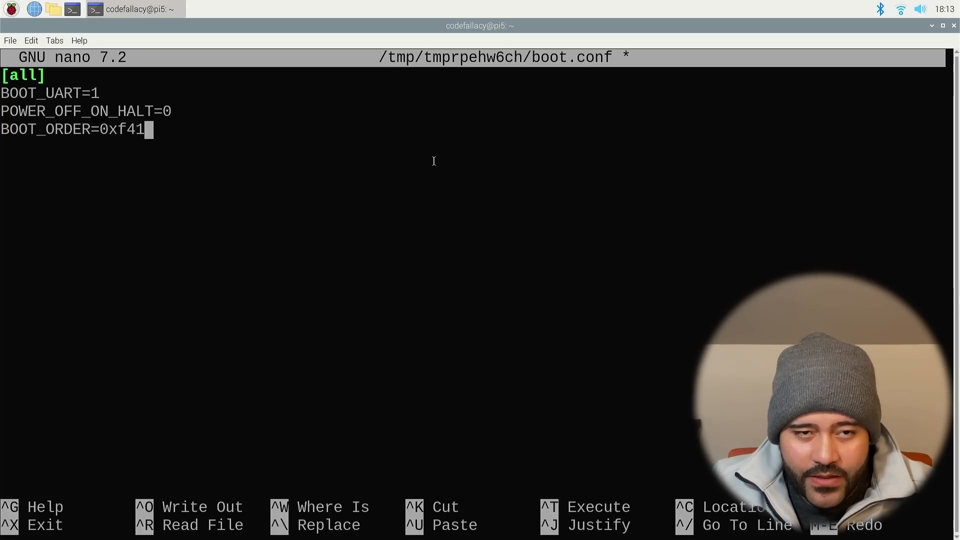
type("6")
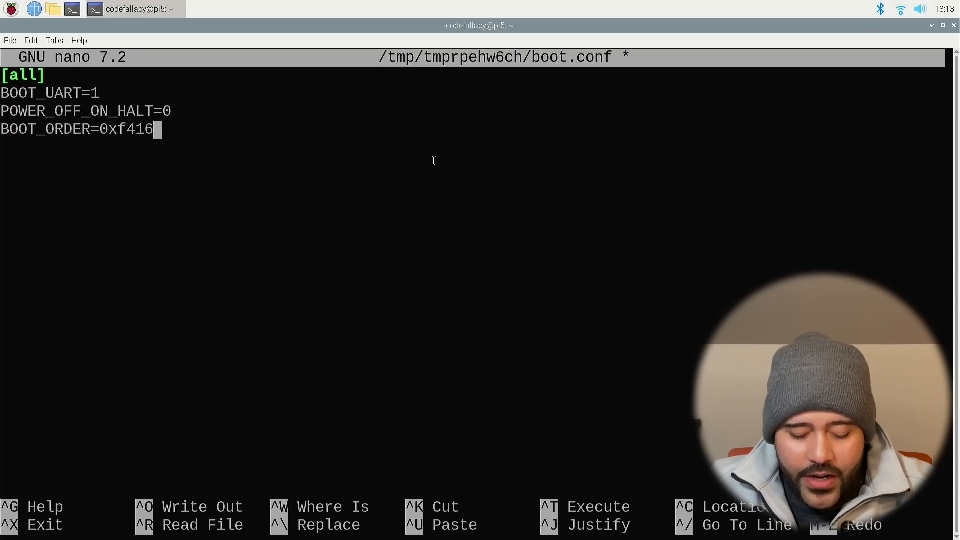
key("ctrl+o")
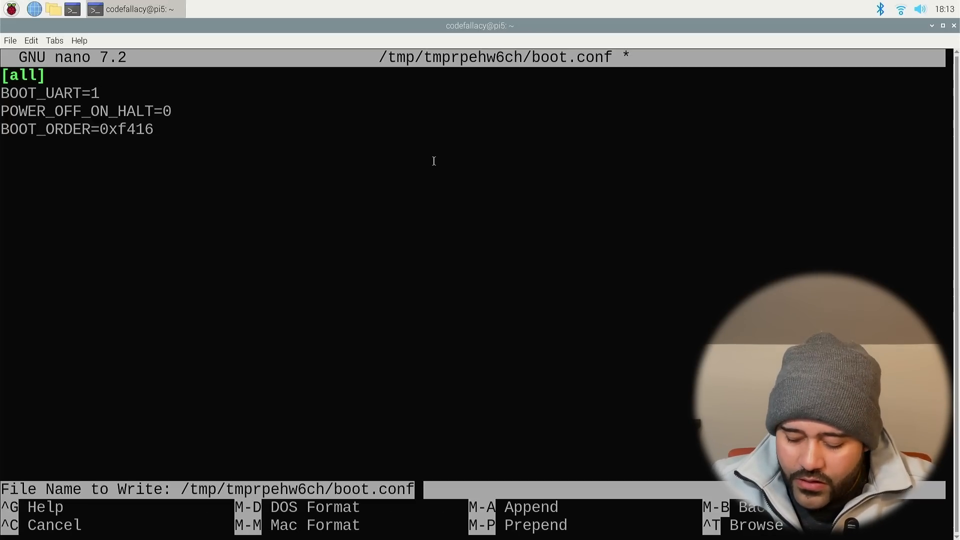
key("Enter")
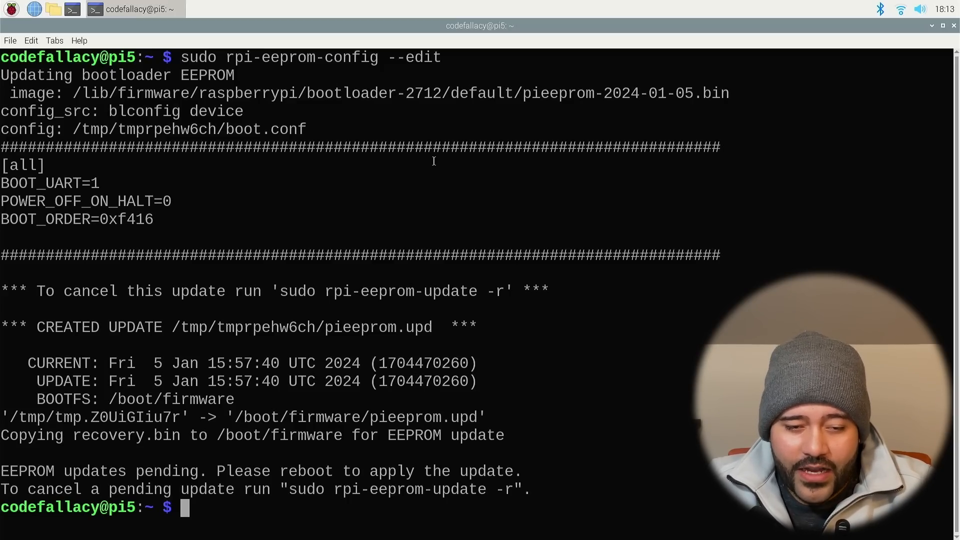
- Shut down the Raspberry Pi via shutdown and the Raspberry menu's Shutdown option
type("shutdown")
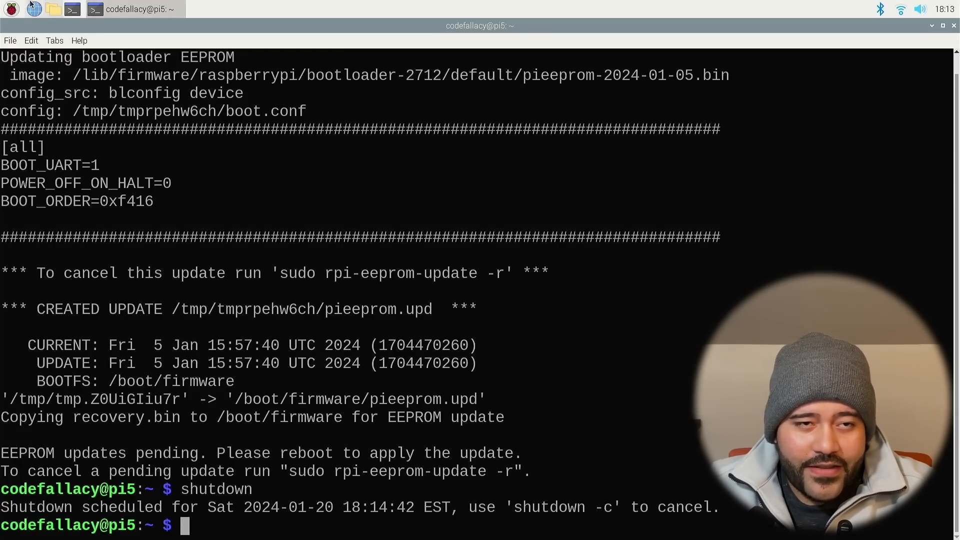
left_click(10, 9)
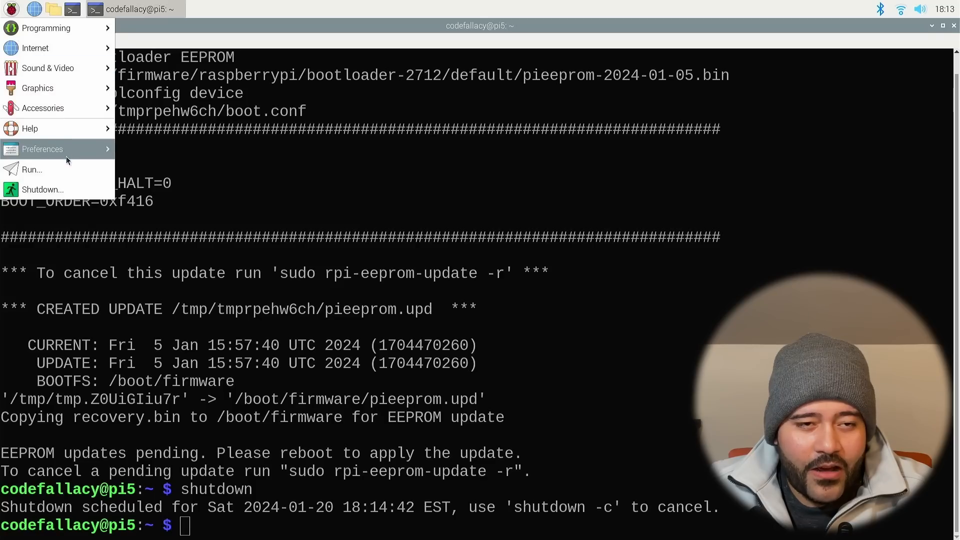
left_click(43, 189)
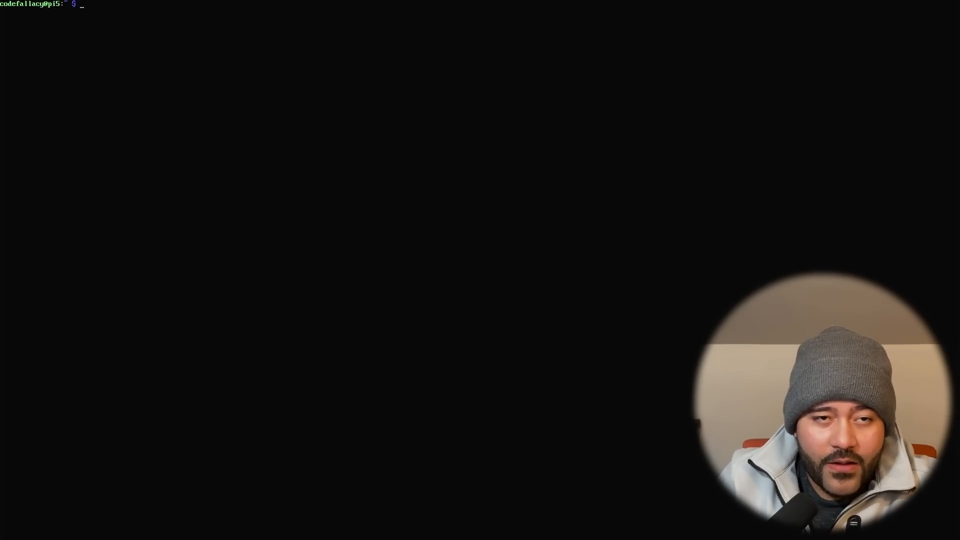
- Run ifconfig at the console to show the Pi's network interface details
type("ifconfig")
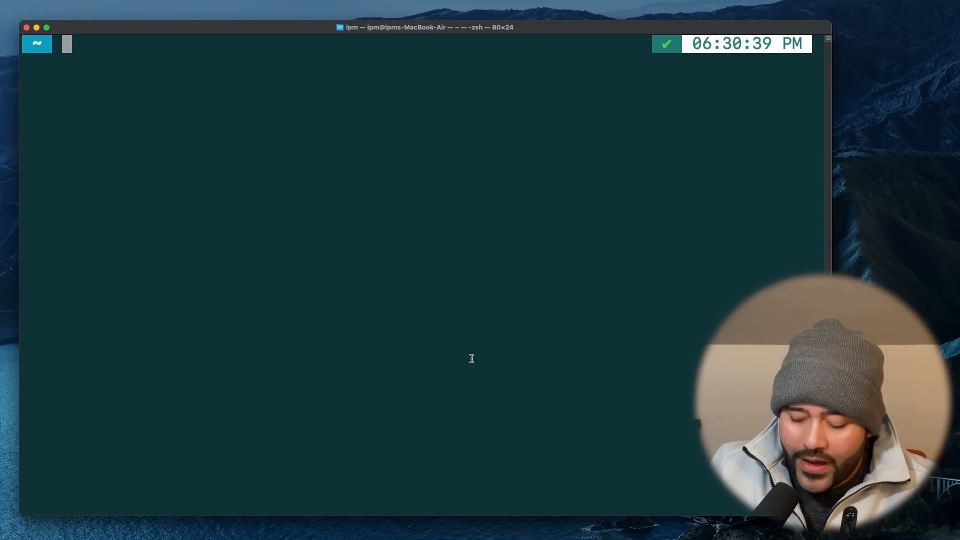
type("ssh codefallacy@192.168.50.217")
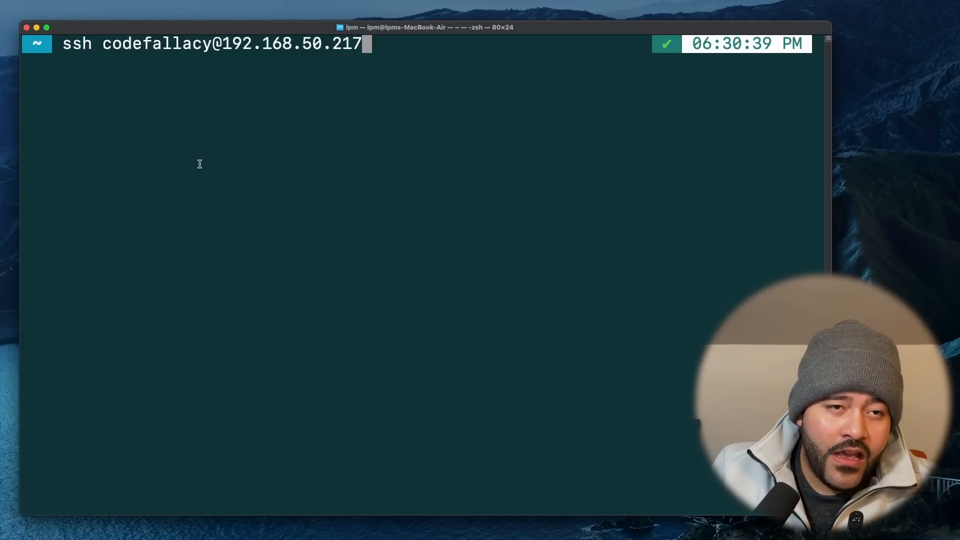
double_click(159, 43)
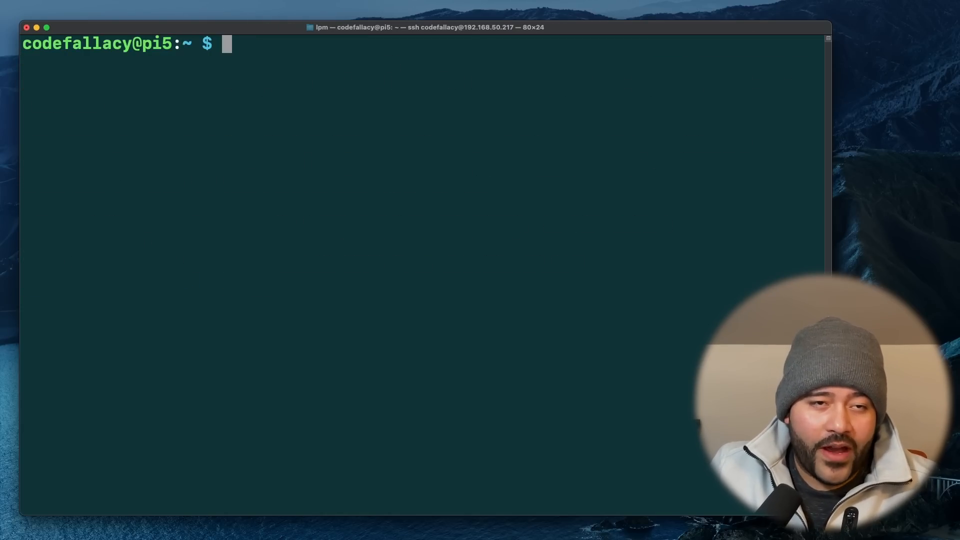
double_click(158, 43)
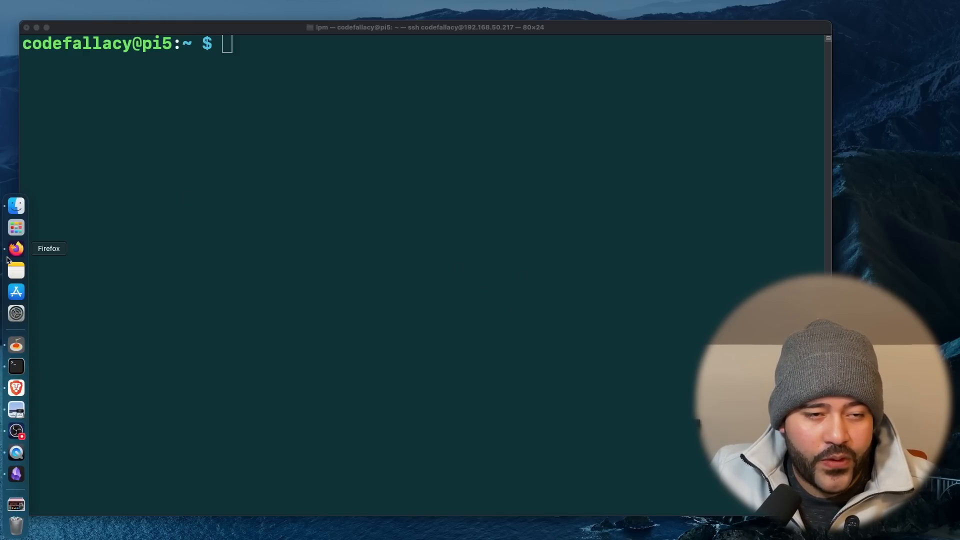
- Copy the 'sudo curl … Storage.sh | sudo bash' command from pibenchmarks.com in Firefox
right_click(16, 248)
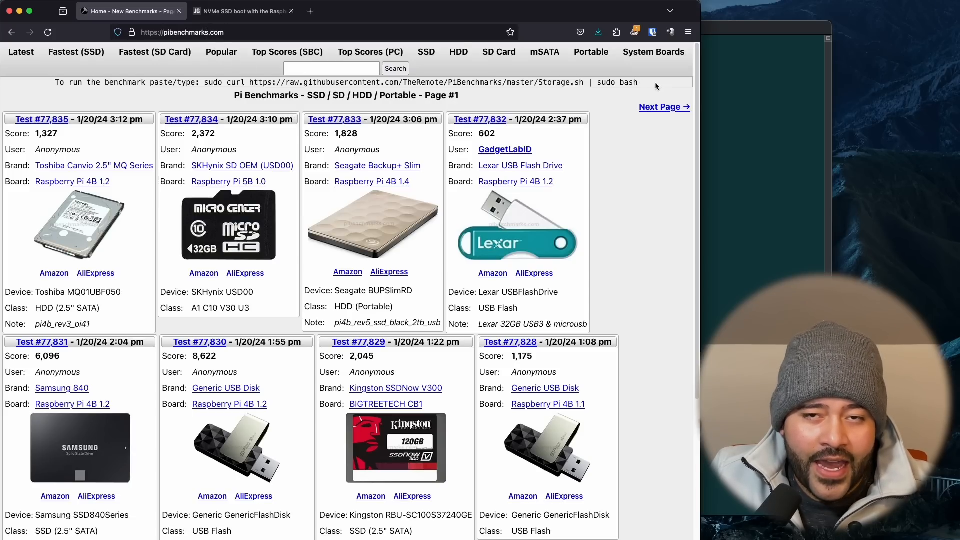
left_click_drag(246, 82, 639, 82)
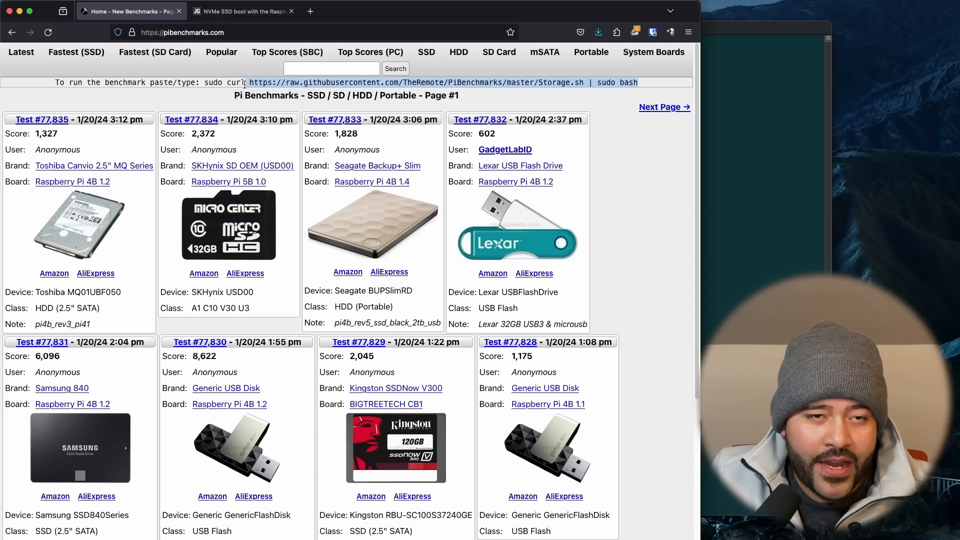
right_click(227, 82)
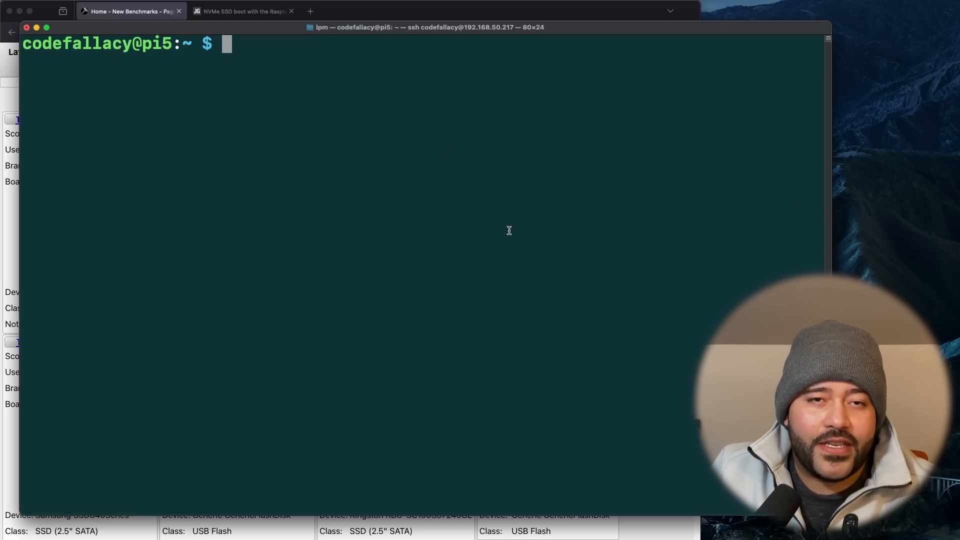
- Paste and run the storage benchmark, getting 416.31 MB/sec disk read and score 31026
right_click(508, 230)
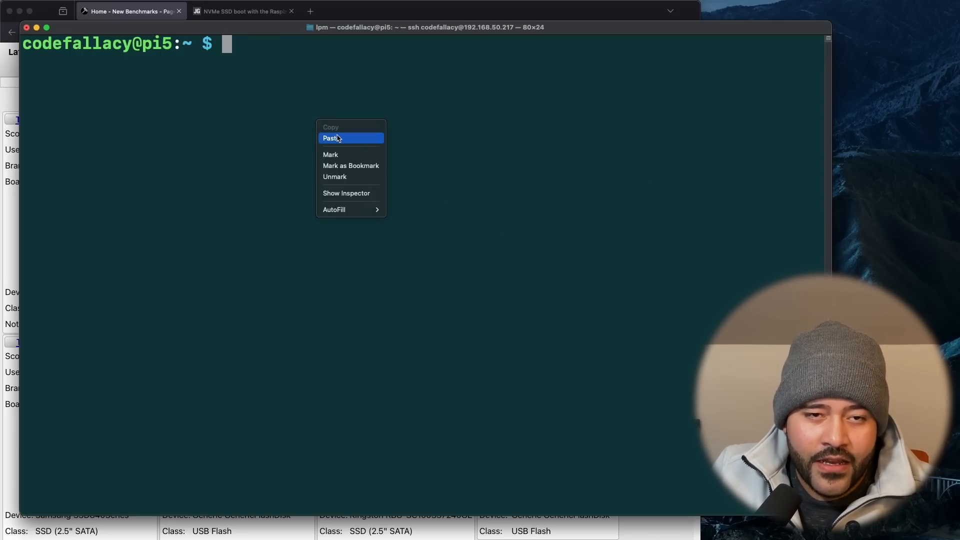
left_click(333, 138)
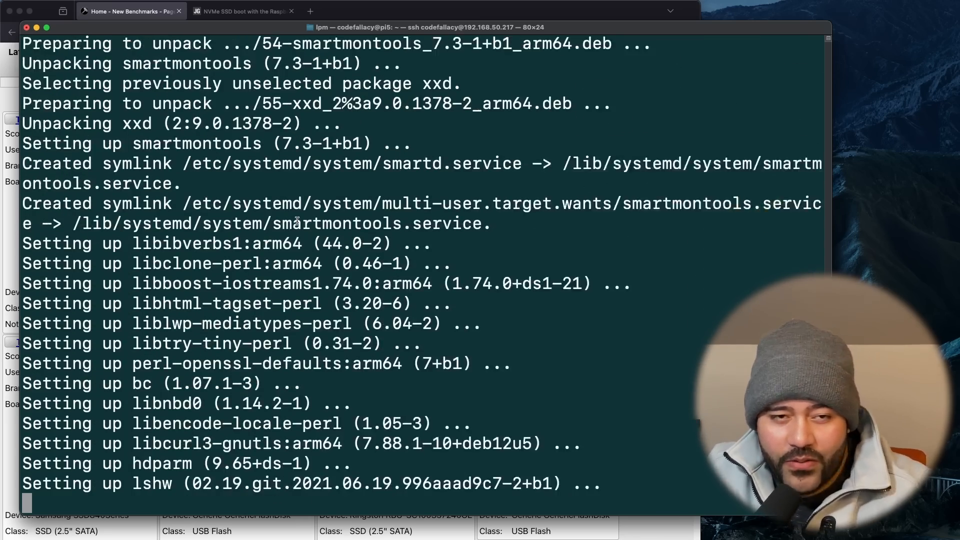
scroll("down", 3)
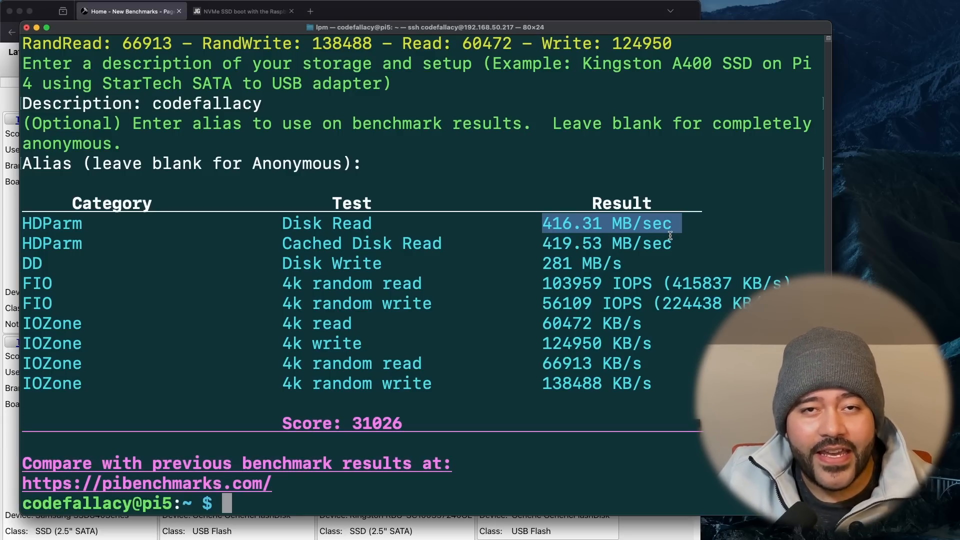
mouse_move(666, 261)
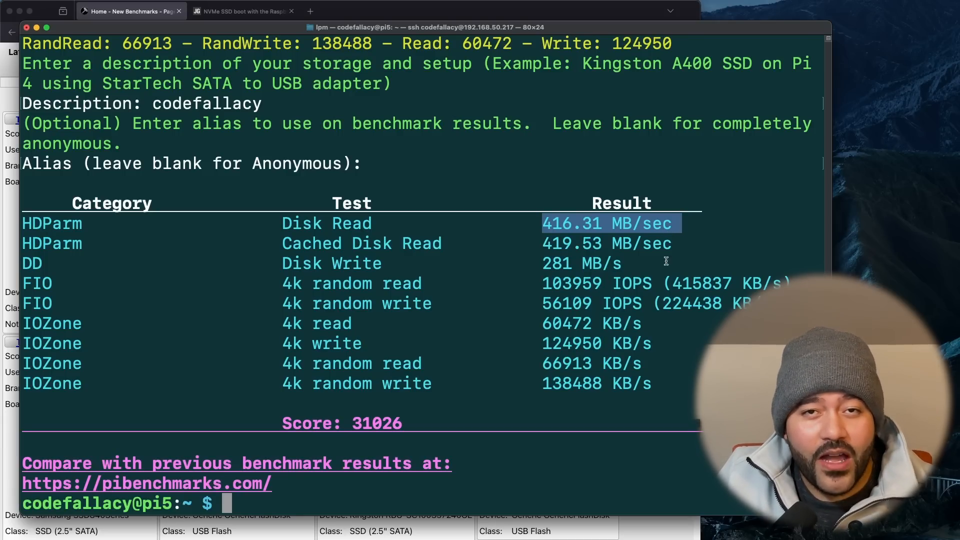
left_click(242, 11)
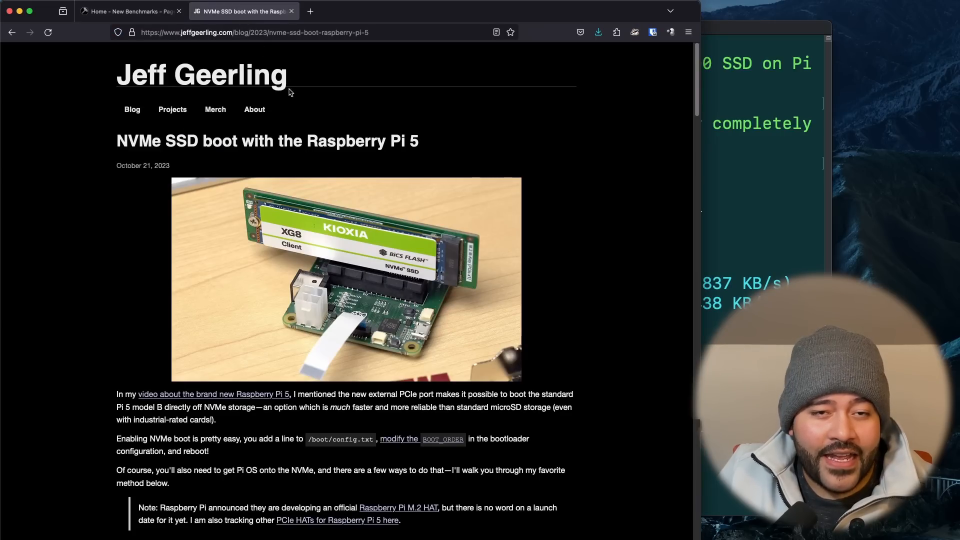
- Scroll through the NVMe SSD boot article for the Raspberry Pi 5
scroll("down", 3)
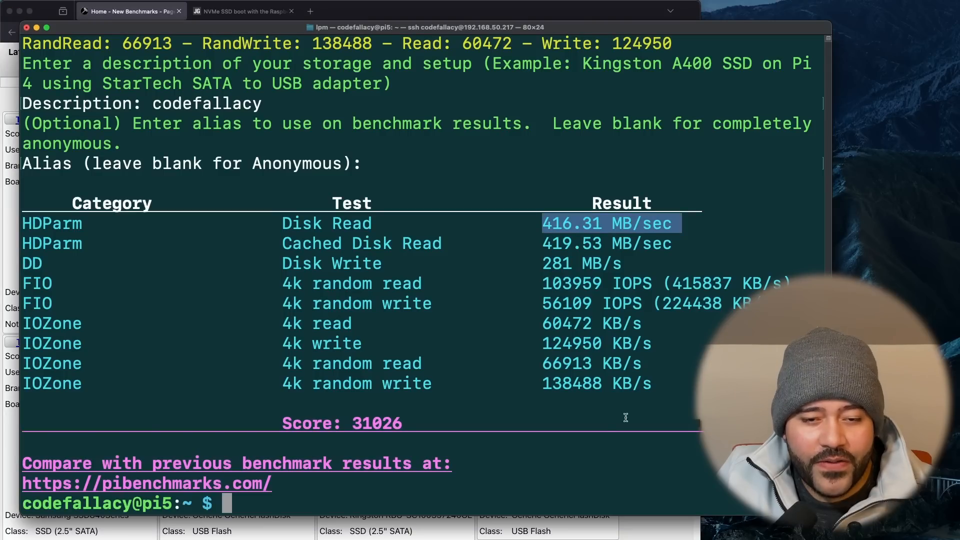
mouse_move(367, 223)
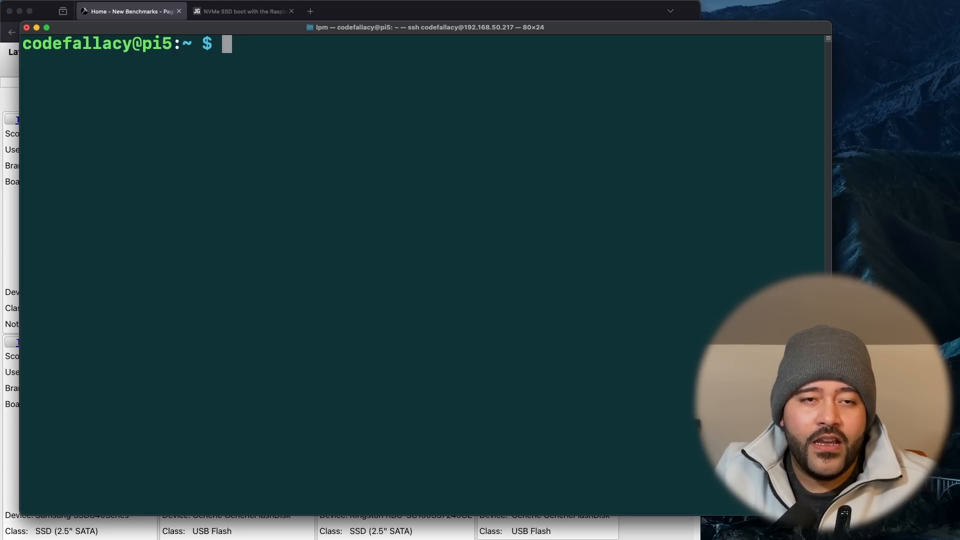
- Launch sudo nano /boot/config.txt after a first mistyped attempt
type("sudo /boot/con")
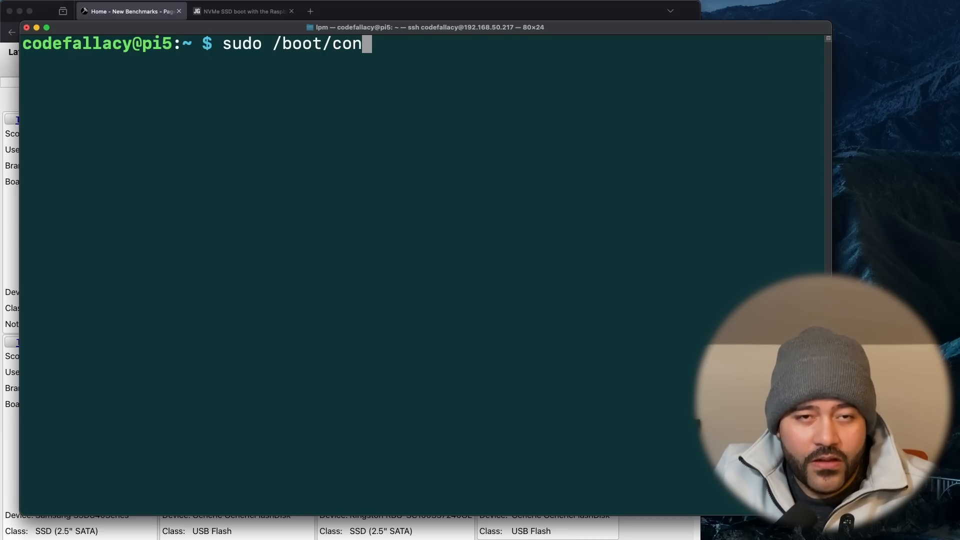
type("fig.txt")
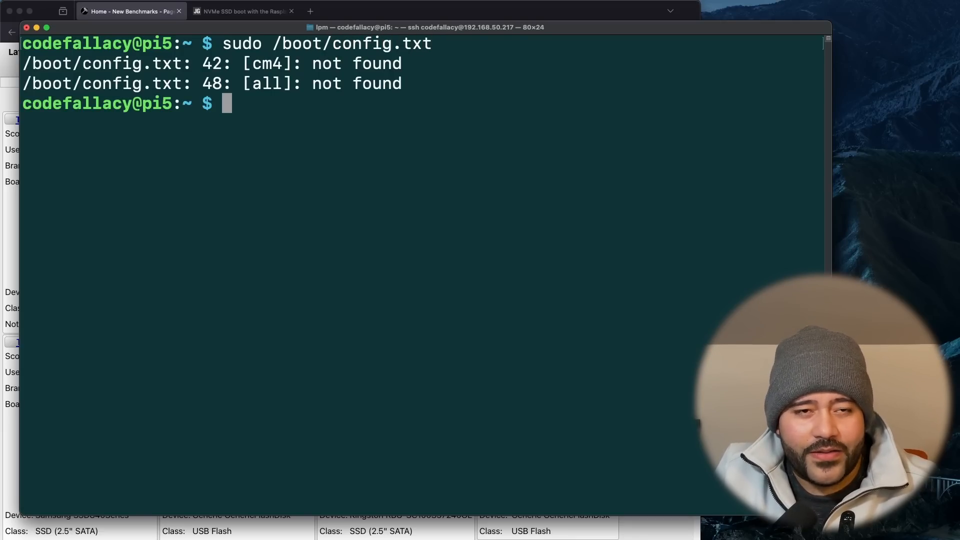
type("sudo nano /")
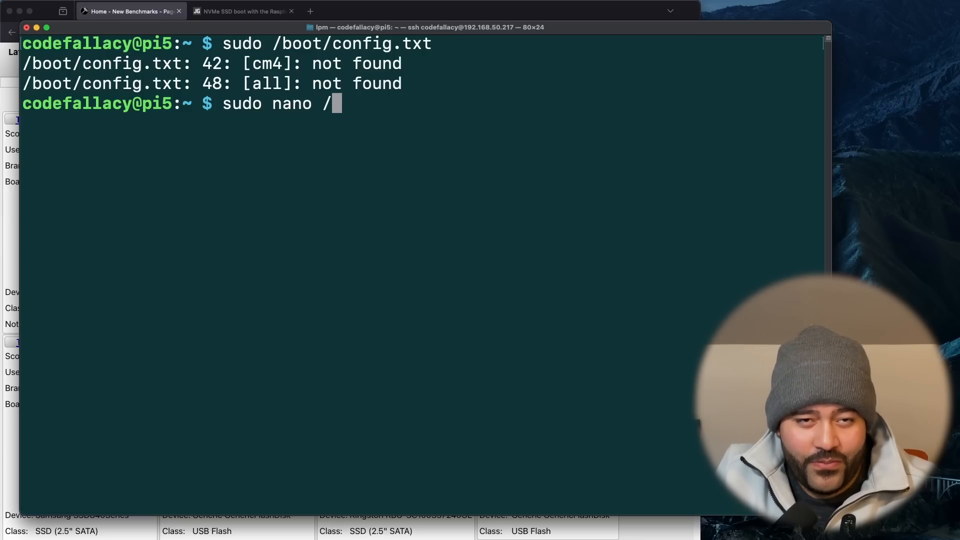
type("boot/conmfi")
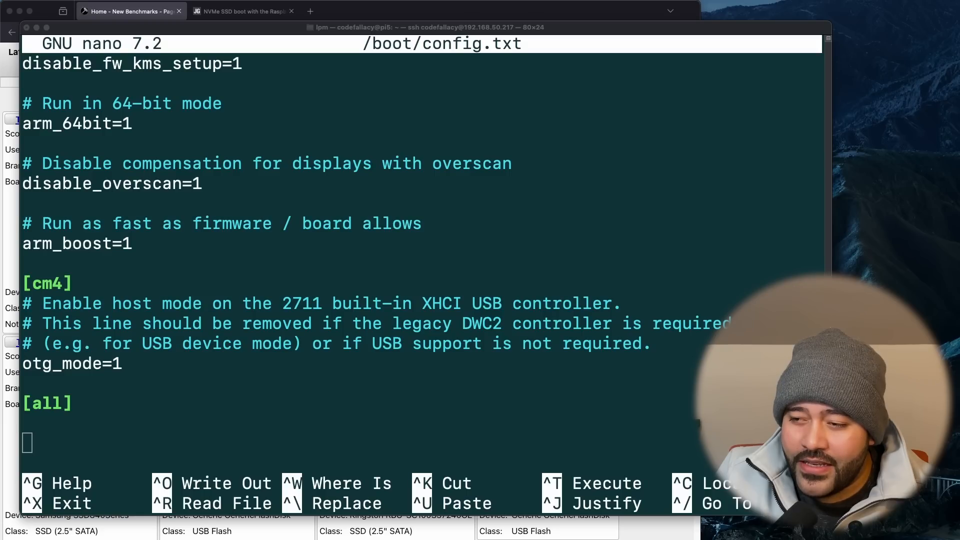
- Add dtparam=pciex1 and dtparam=pciex1_gen=3 under [all], save, and attempt reboot
right_click(28, 442)
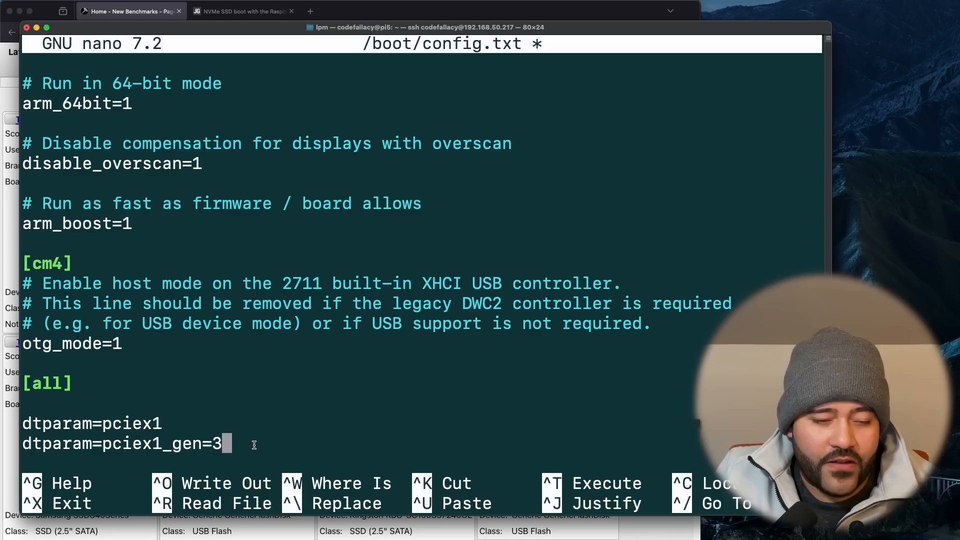
key("ctrl+o")
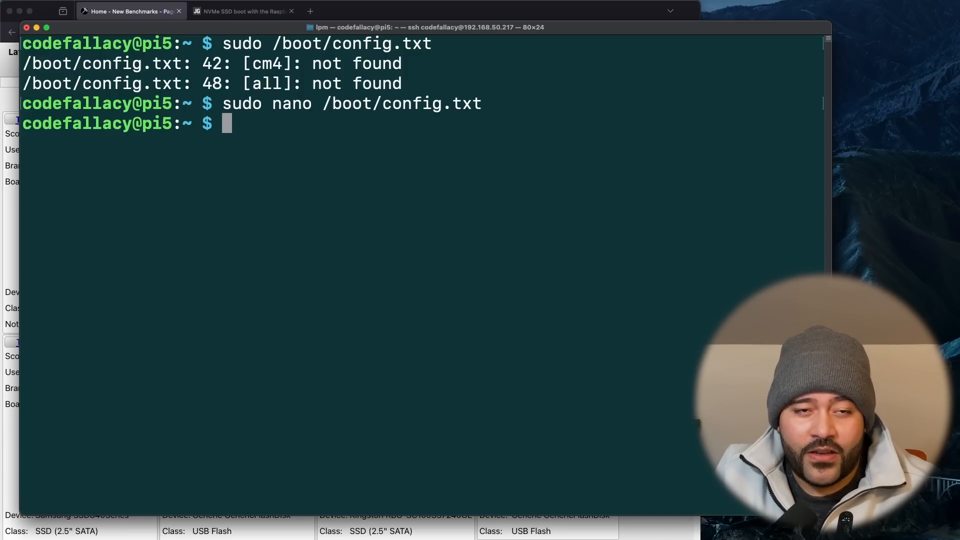
type("reboot")
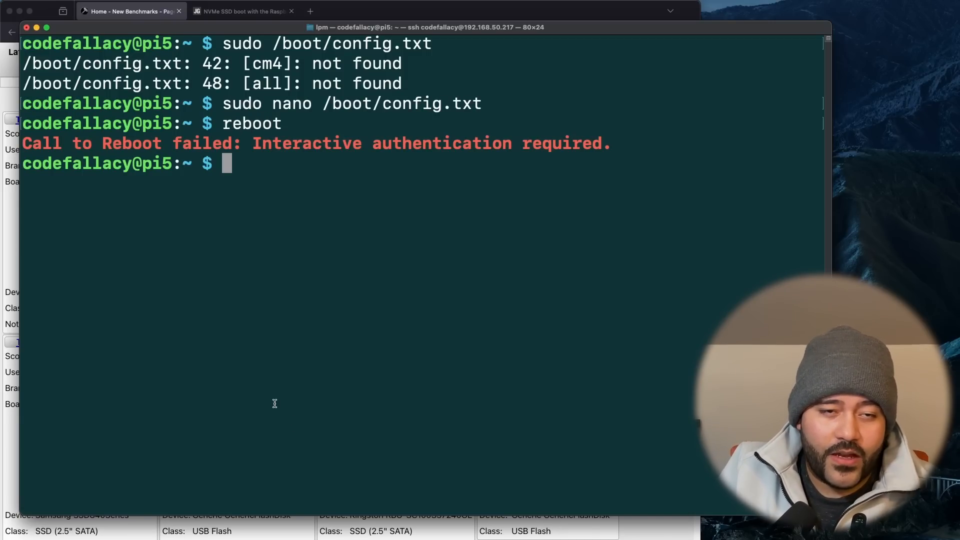
type("sudo reboot")
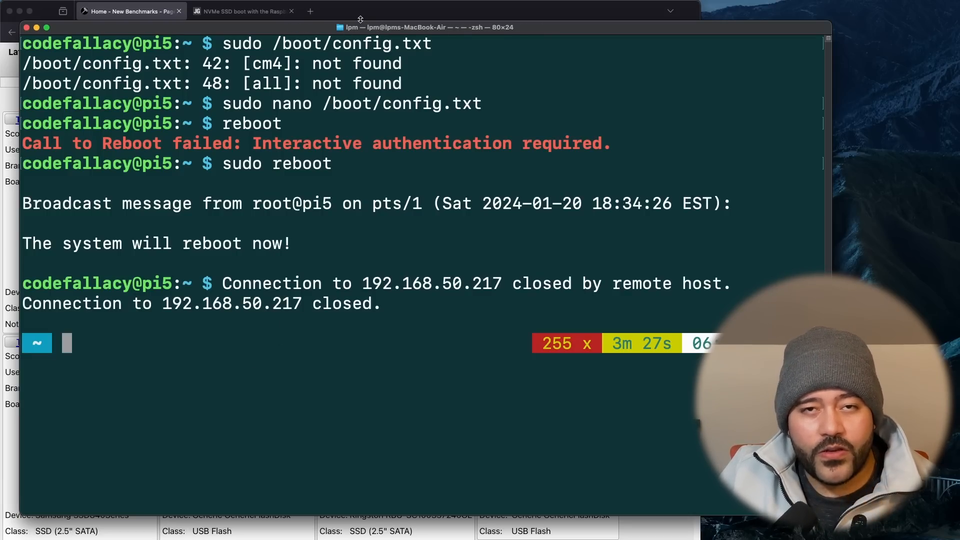
mouse_move(370, 72)
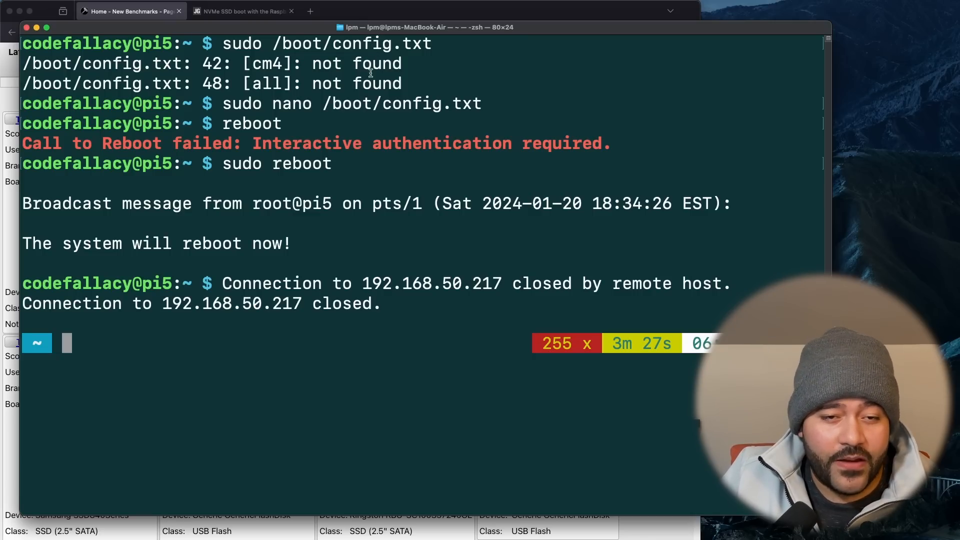
mouse_move(323, 265)
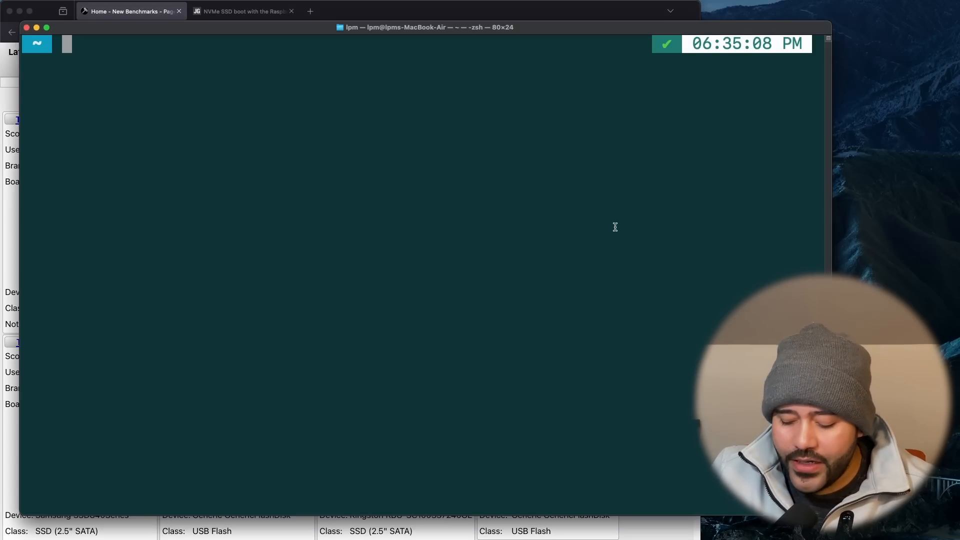
type("ssh codefallacy@192.168.50.217")
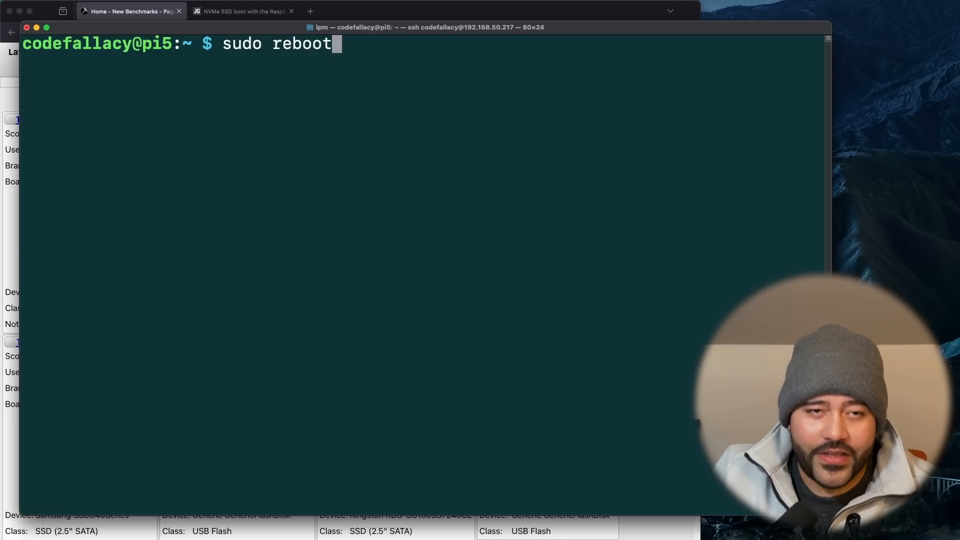
- Rerun the curl Storage.sh benchmark: 800.90 MB/sec read, 421 MB/s write, score 44195
type("clear")
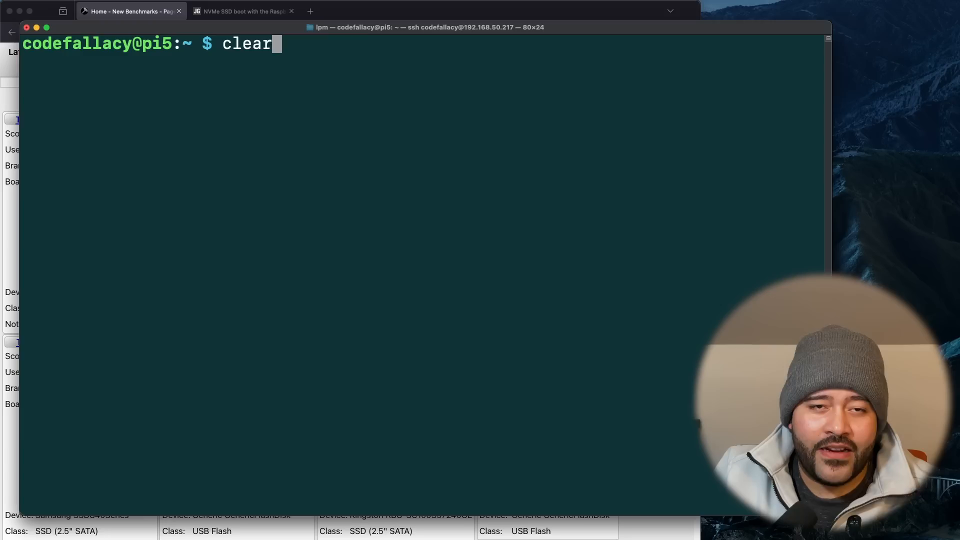
type("sudo curl https://raw.githubusercontent.com/TheRemote/PiBenchmarks/master/Storage.sh | sudo bash")
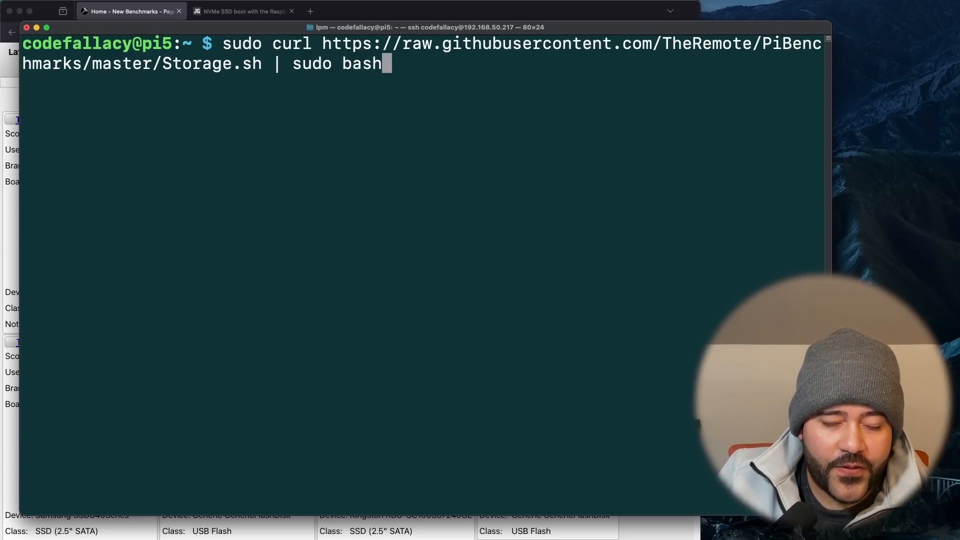
key("Return")
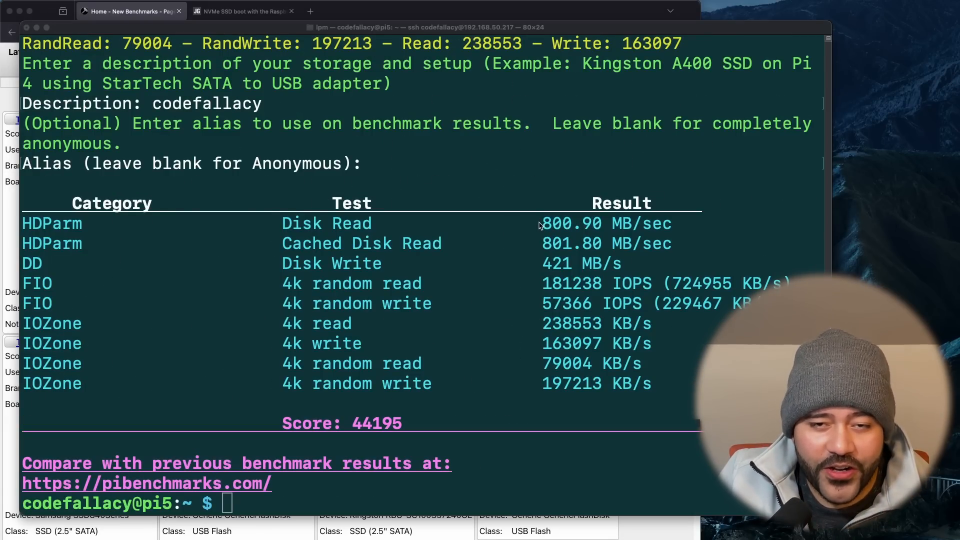
left_click_drag(541, 223, 671, 223)
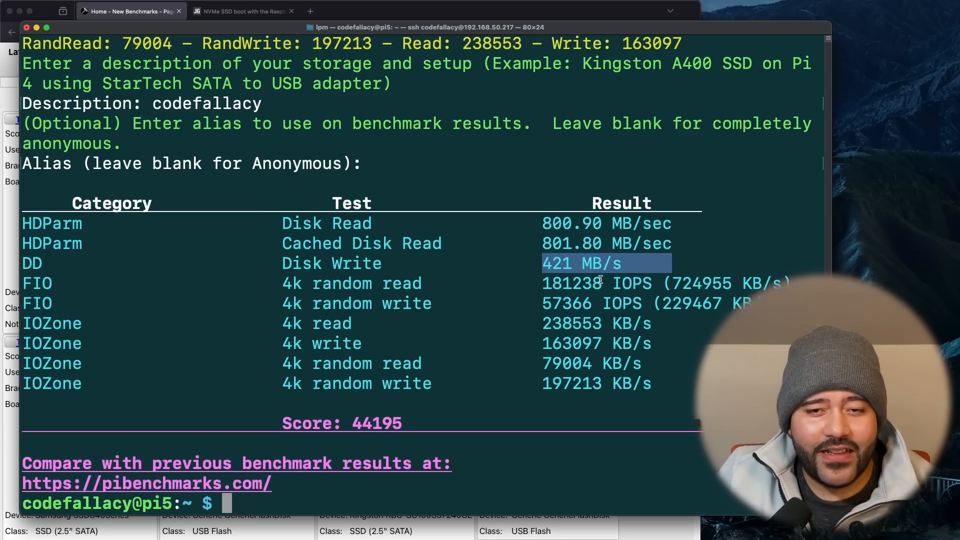
mouse_move(520, 223)
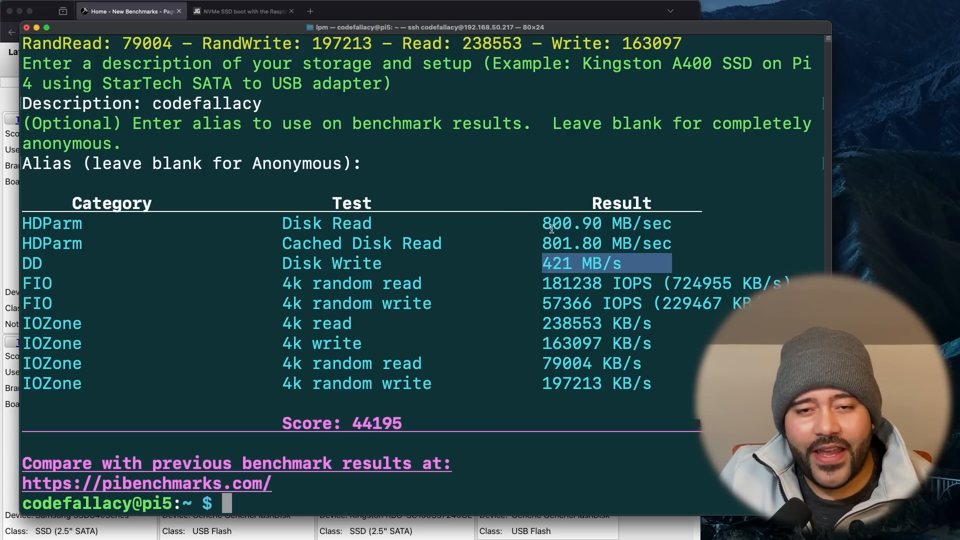
left_click(606, 223)
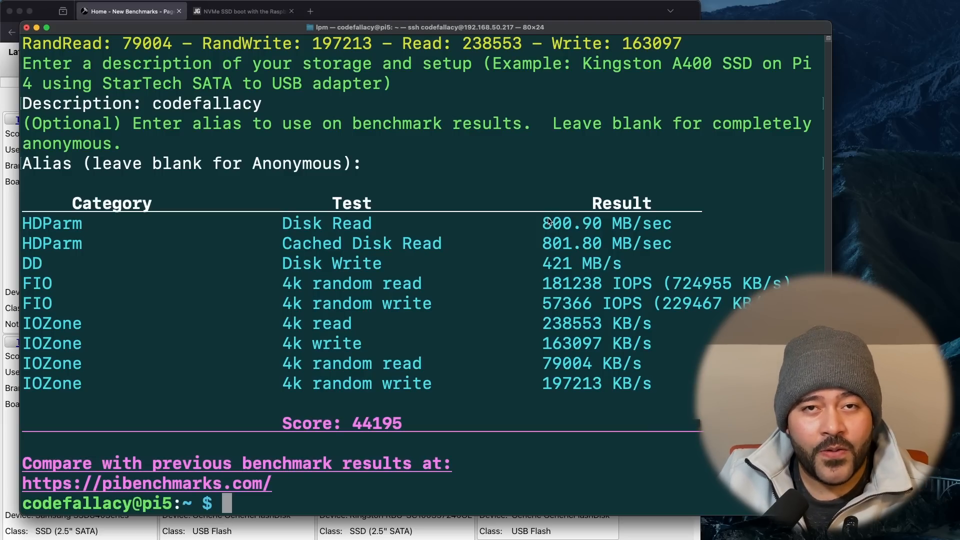
mouse_move(581, 195)
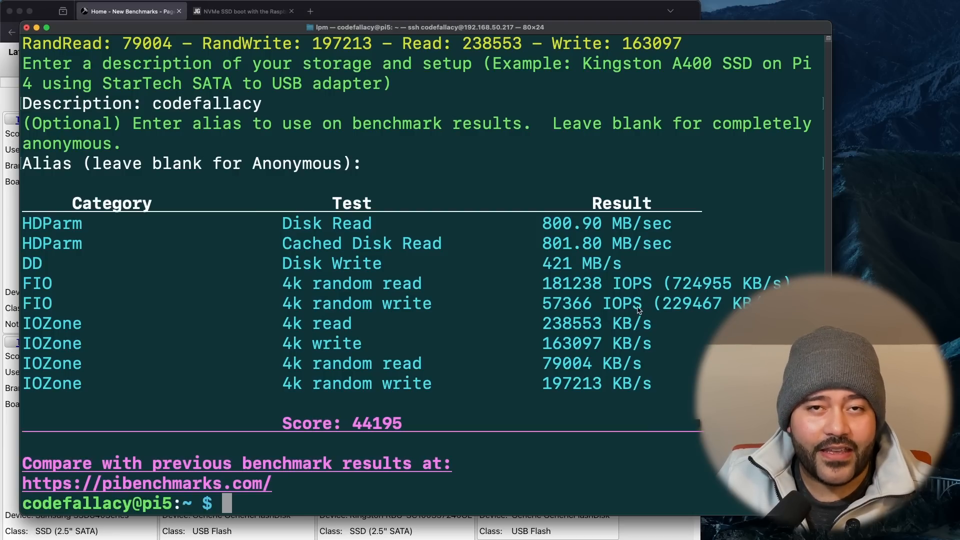
mouse_move(634, 306)
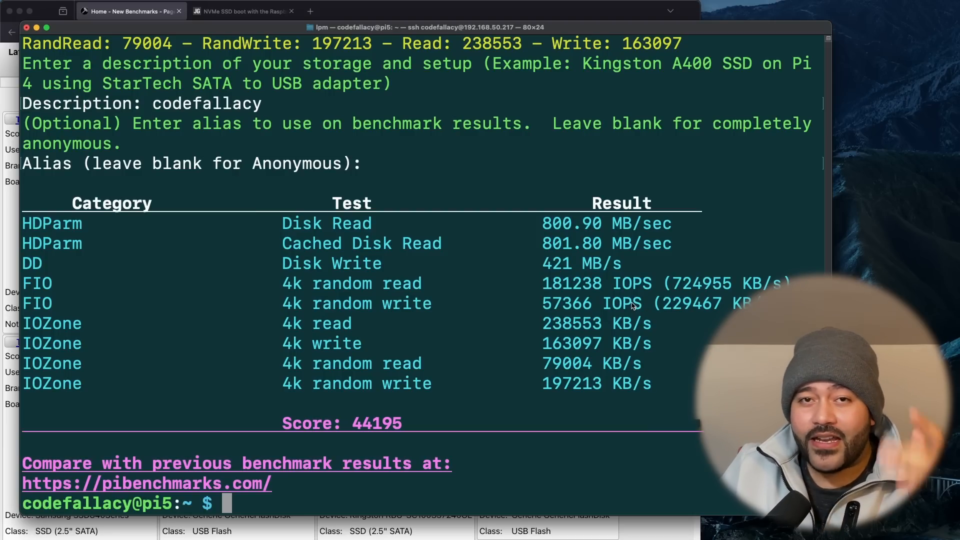